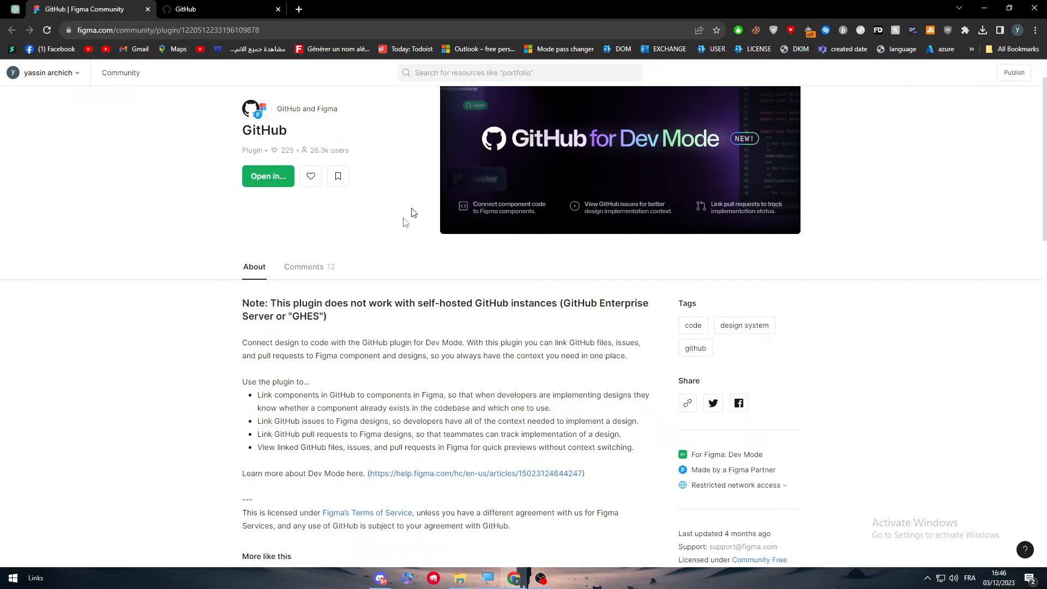
# Read the GitHub plugin's About description and open its help.figma.com Dev Mode link in a background tab
pyautogui.scroll(-3)
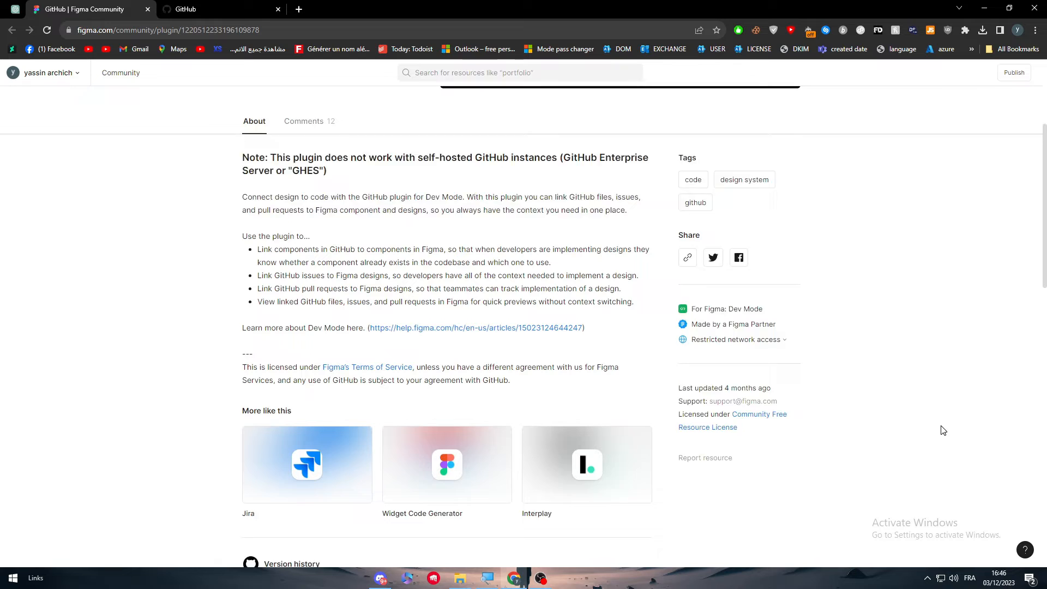
pyautogui.scroll(3)
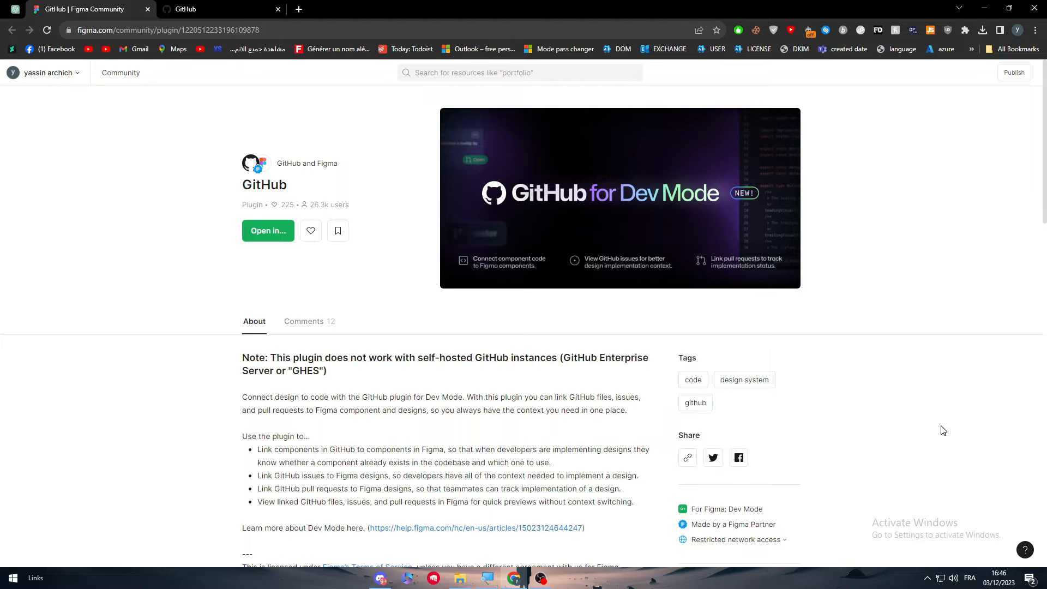
pyautogui.scroll(-3)
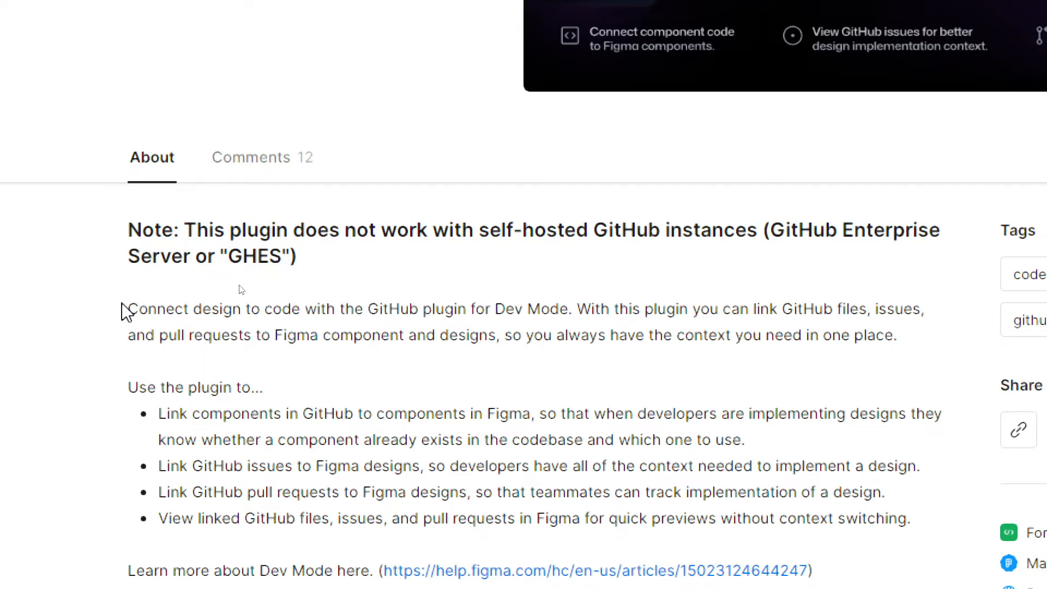
pyautogui.scroll(-3)
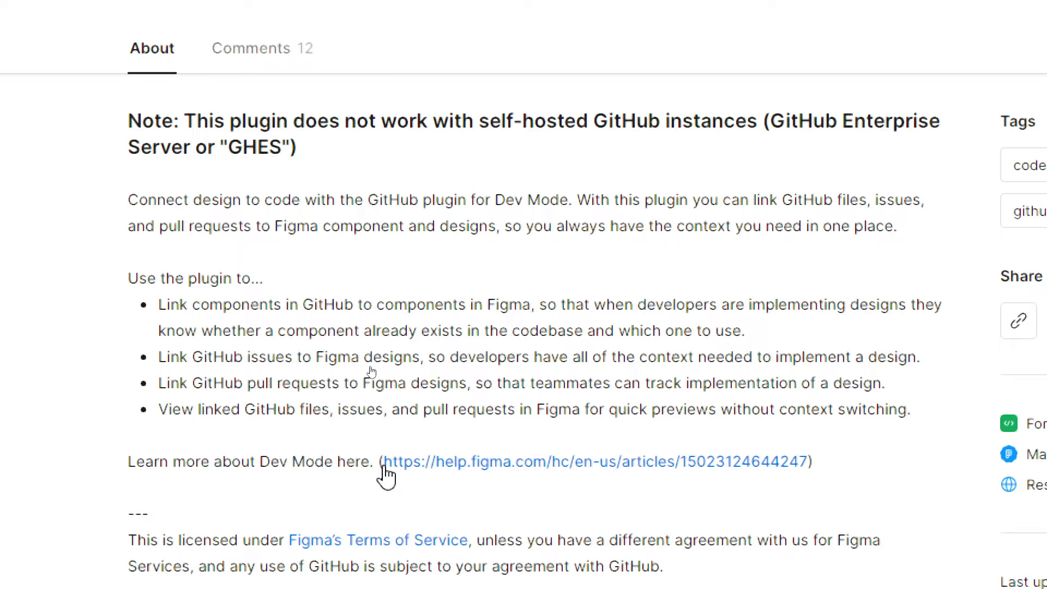
pyautogui.moveTo(446, 494)
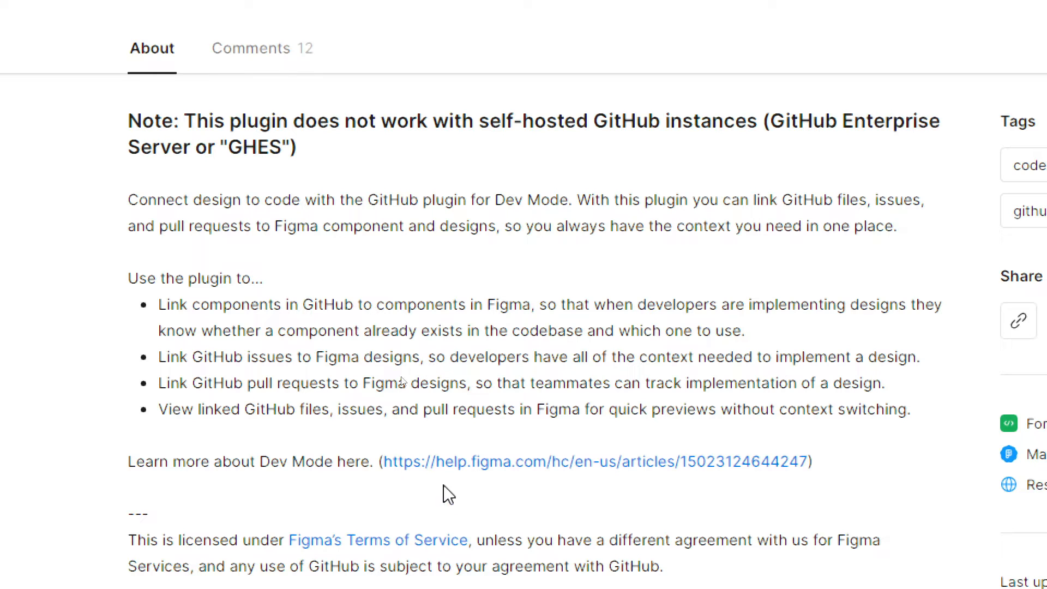
pyautogui.scroll(-3)
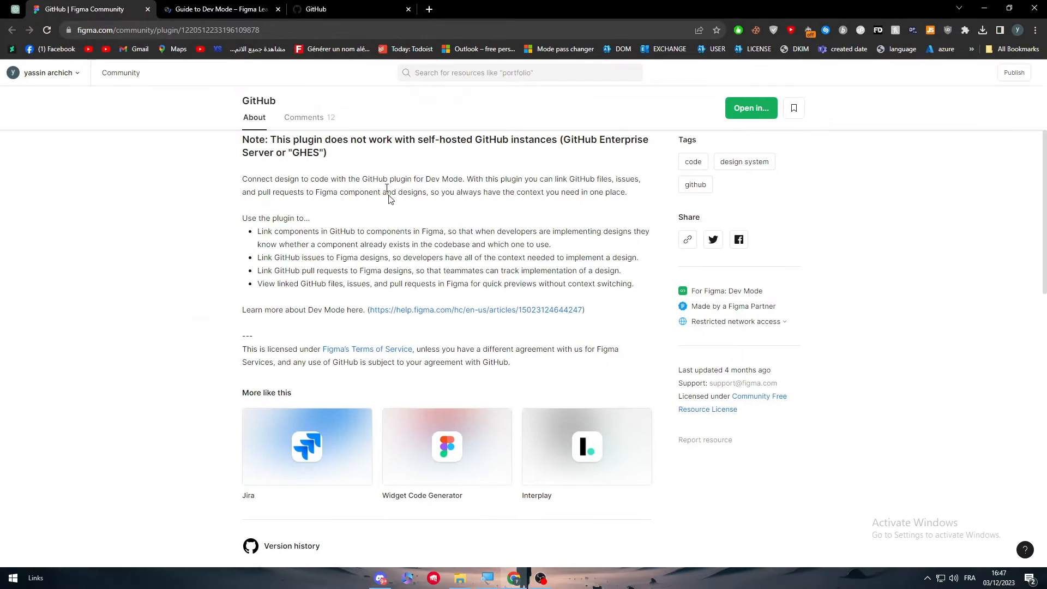
# Skim the Guide to Dev Mode article on Figma Learn, then return to the plugin's community page
pyautogui.click(220, 8)
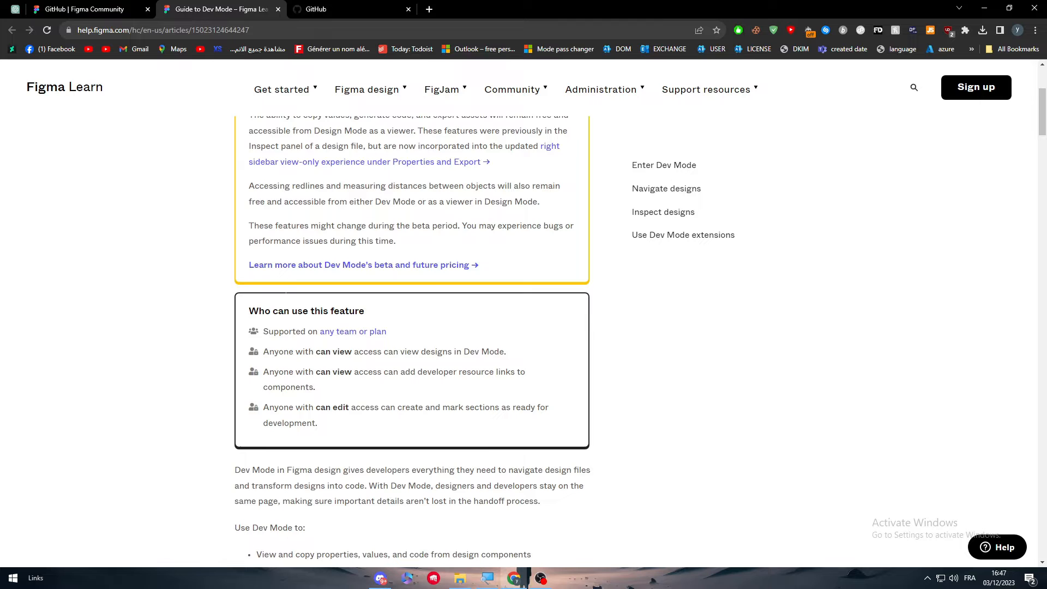
pyautogui.scroll(-3)
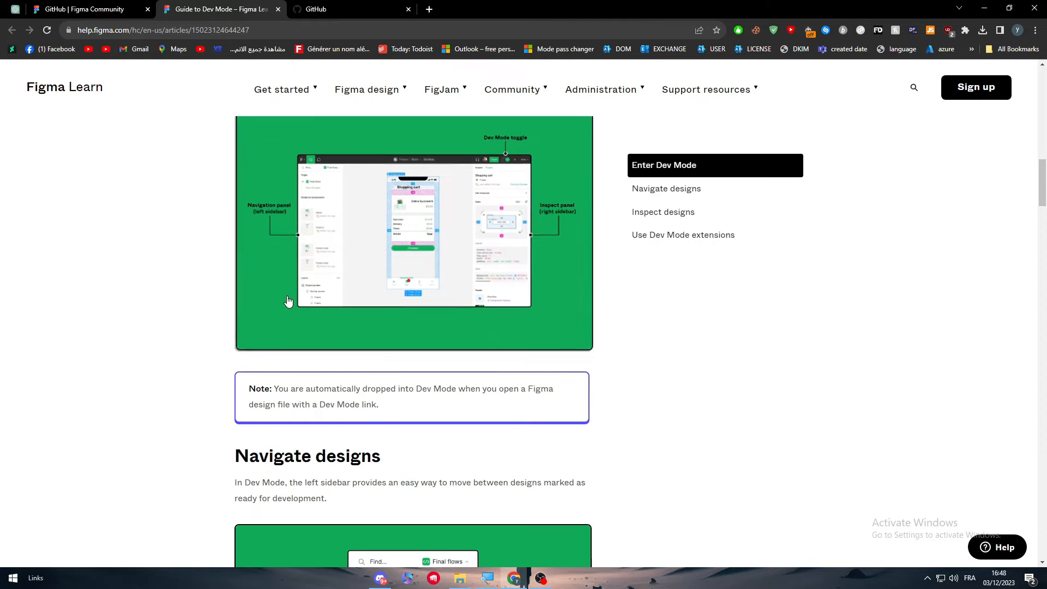
pyautogui.scroll(3)
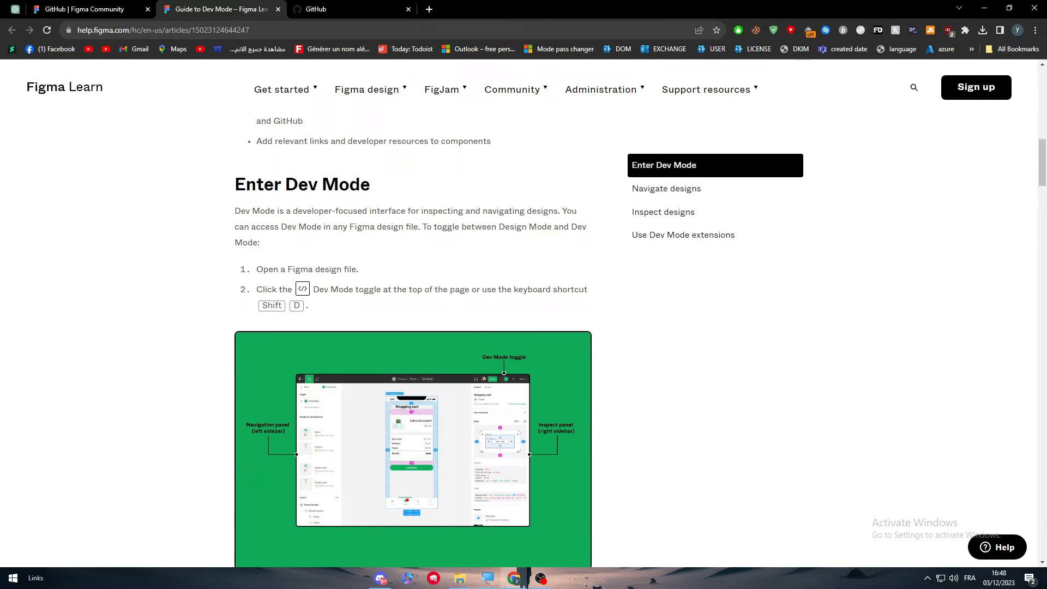
pyautogui.scroll(-3)
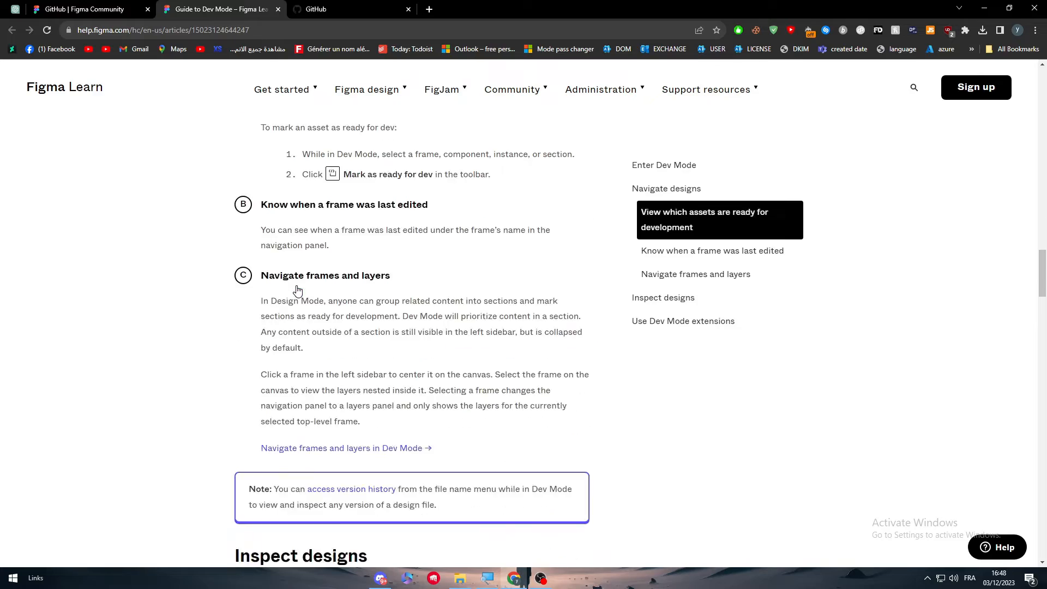
pyautogui.scroll(-3)
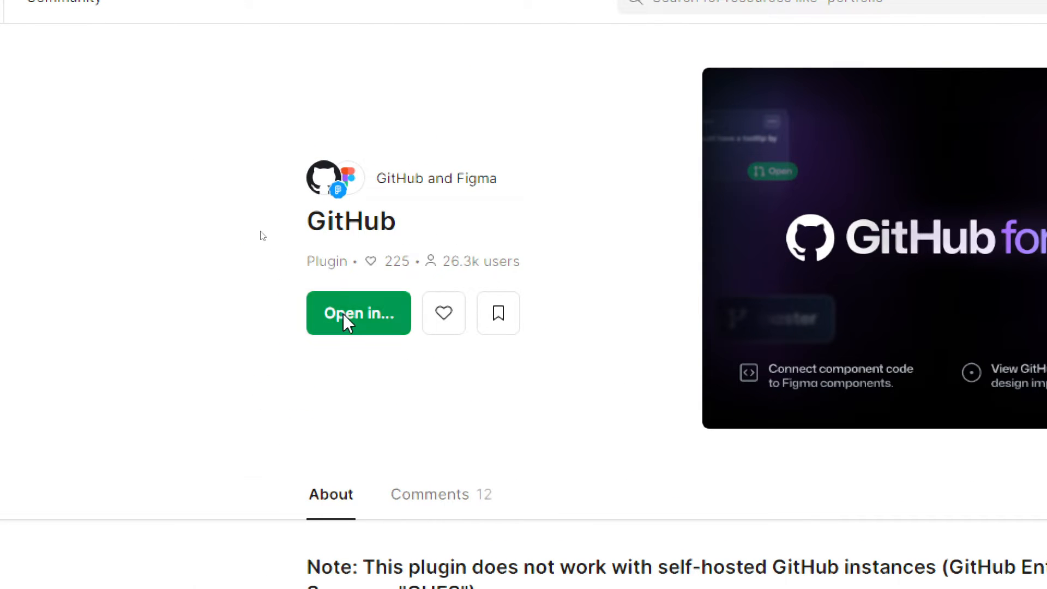
# Open the GitHub plugin in the Untitled login design file and run it in Dev Mode
pyautogui.click(359, 313)
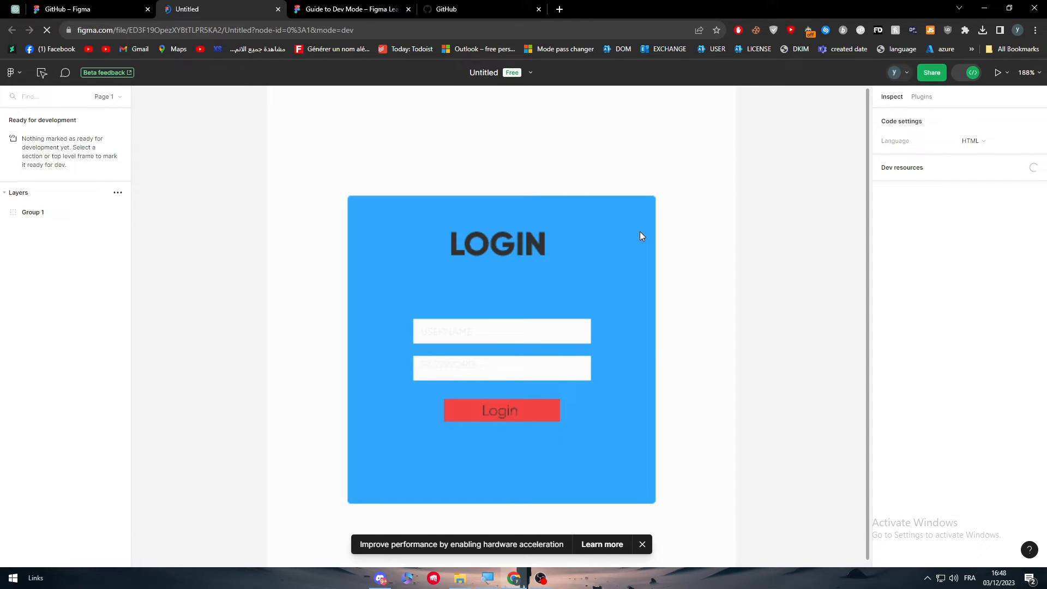
pyautogui.click(921, 96)
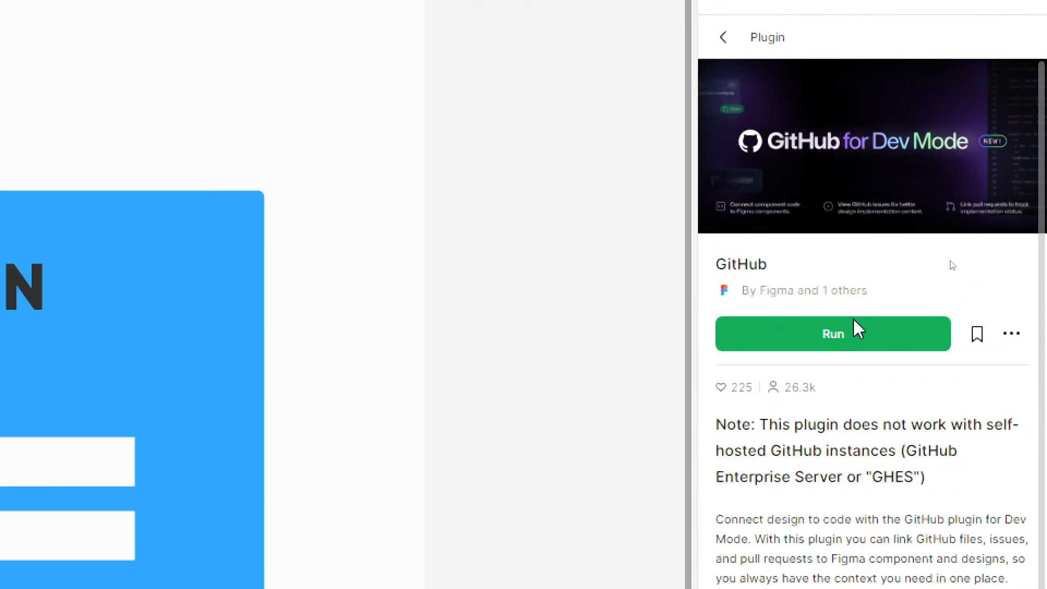
pyautogui.click(832, 334)
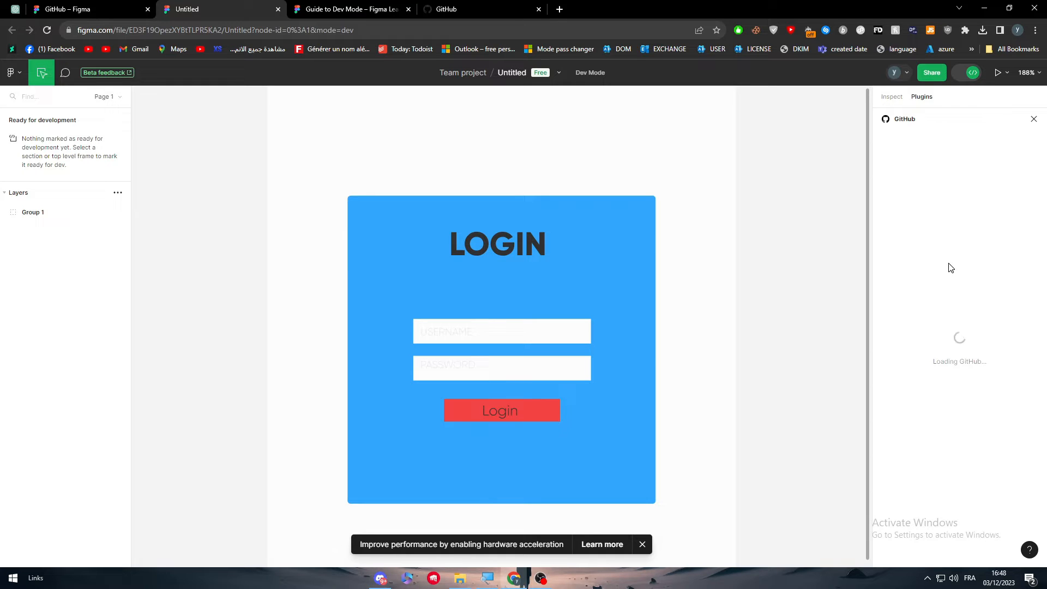
# Allow and authorize Figma's access to the GitHub account, confirming with the password
pyautogui.click(640, 543)
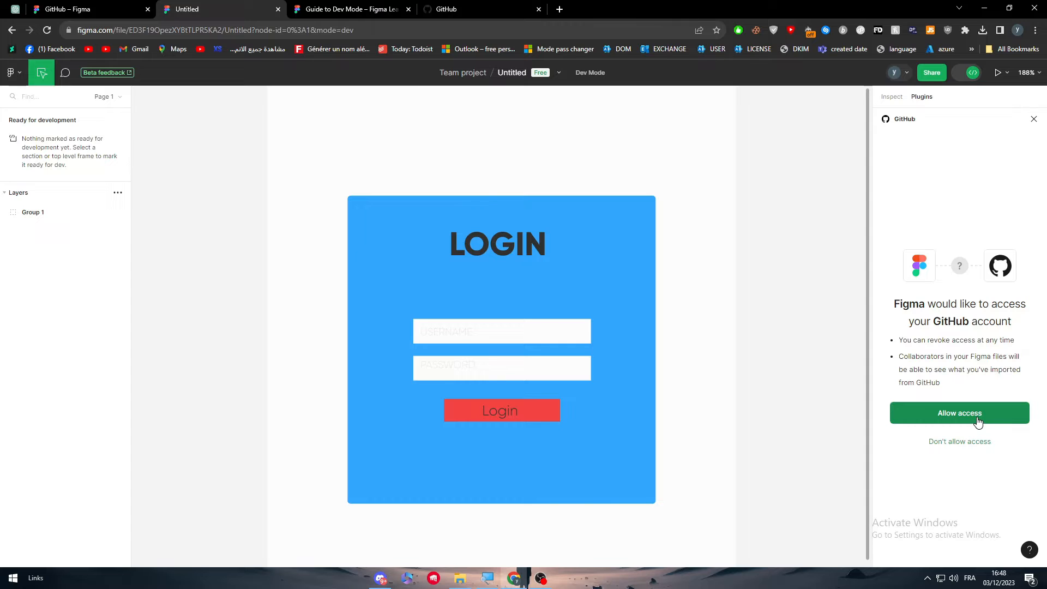
pyautogui.click(959, 413)
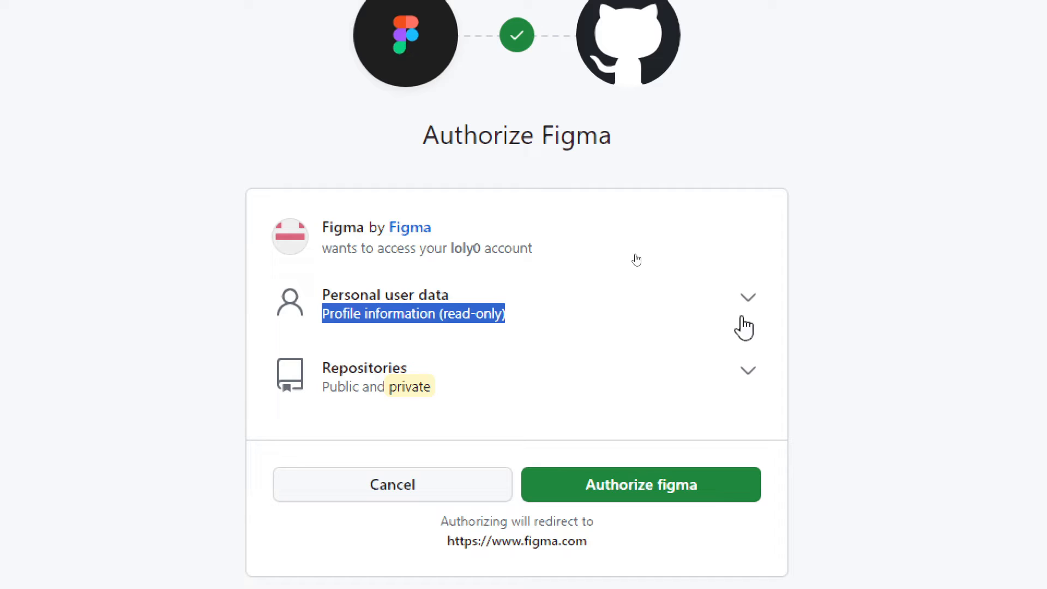
pyautogui.moveTo(733, 384)
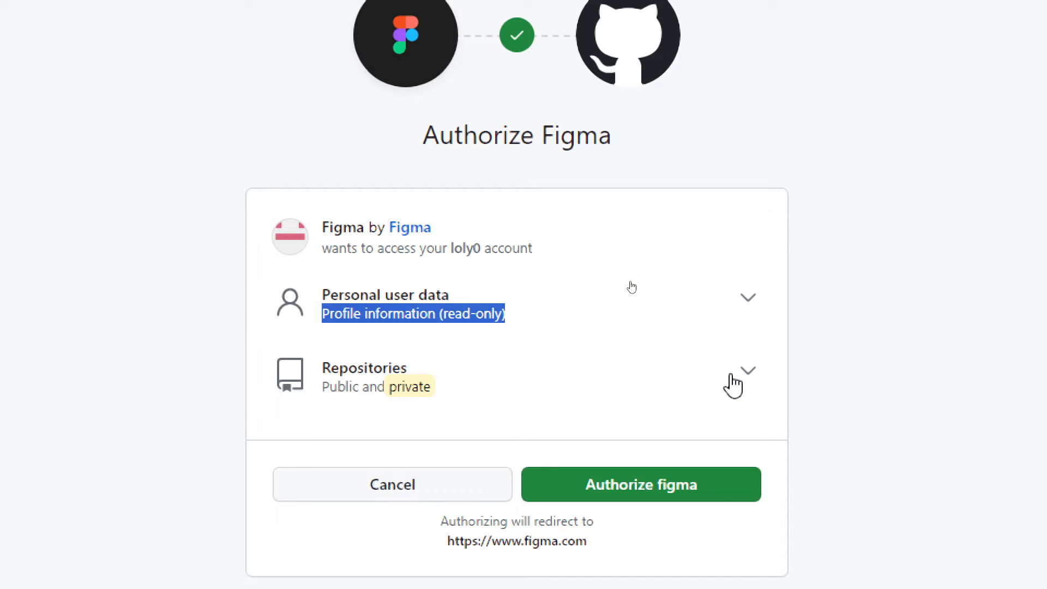
pyautogui.moveTo(464, 276)
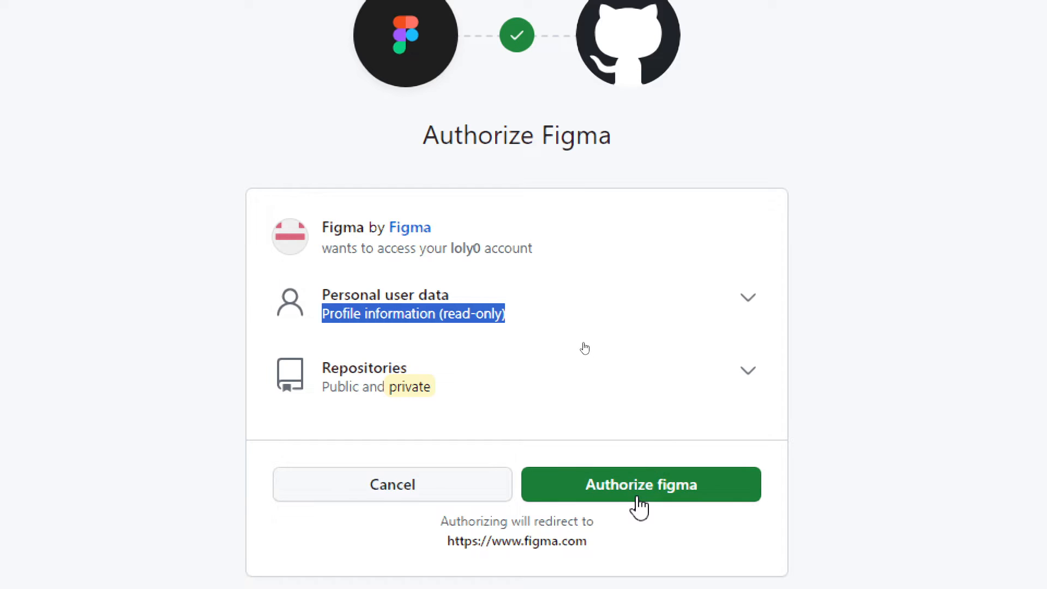
pyautogui.click(640, 484)
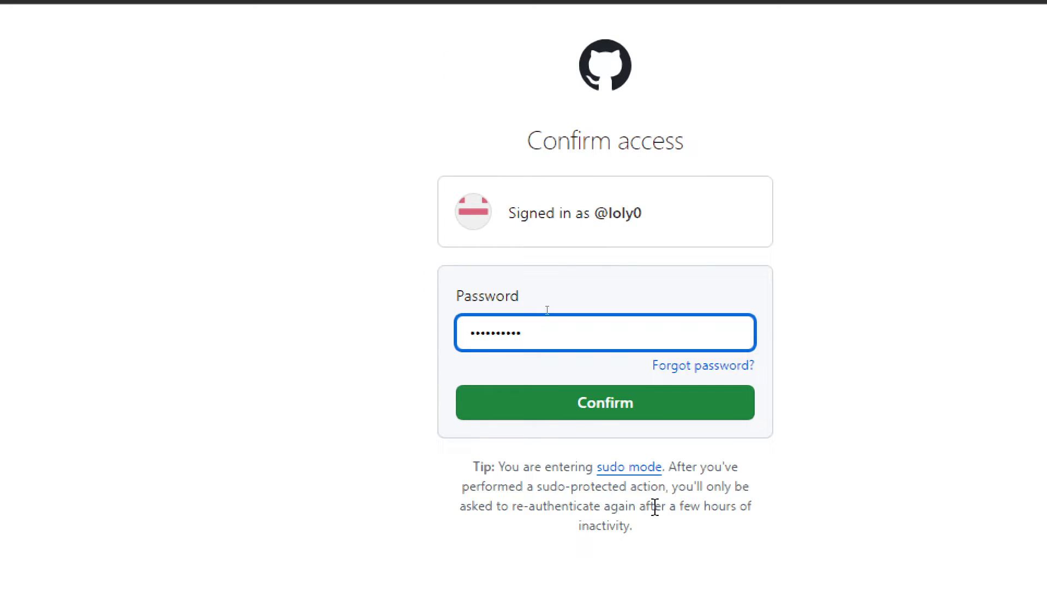
pyautogui.click(604, 403)
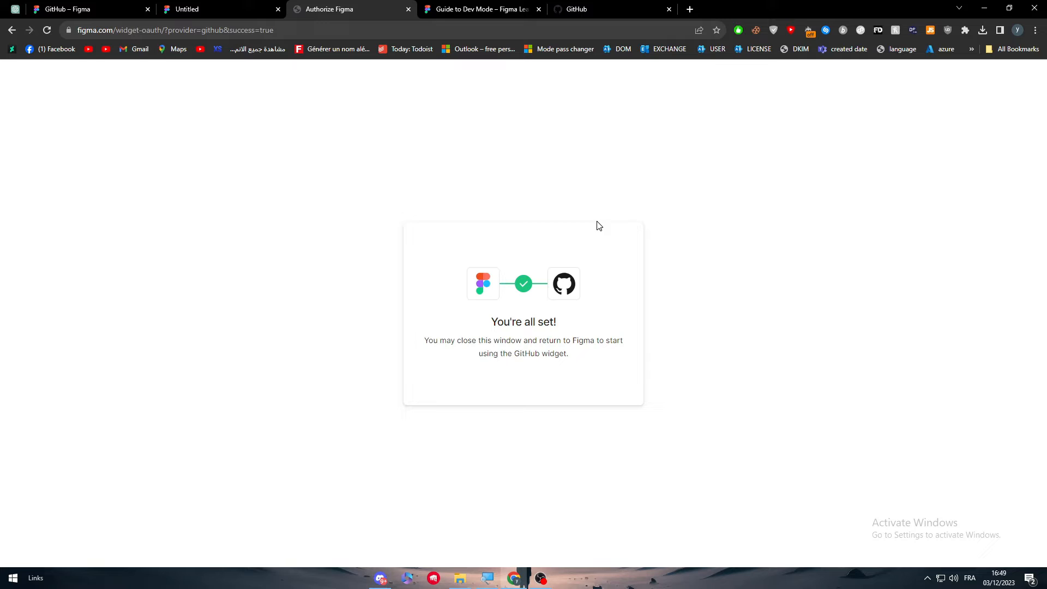
pyautogui.moveTo(578, 280)
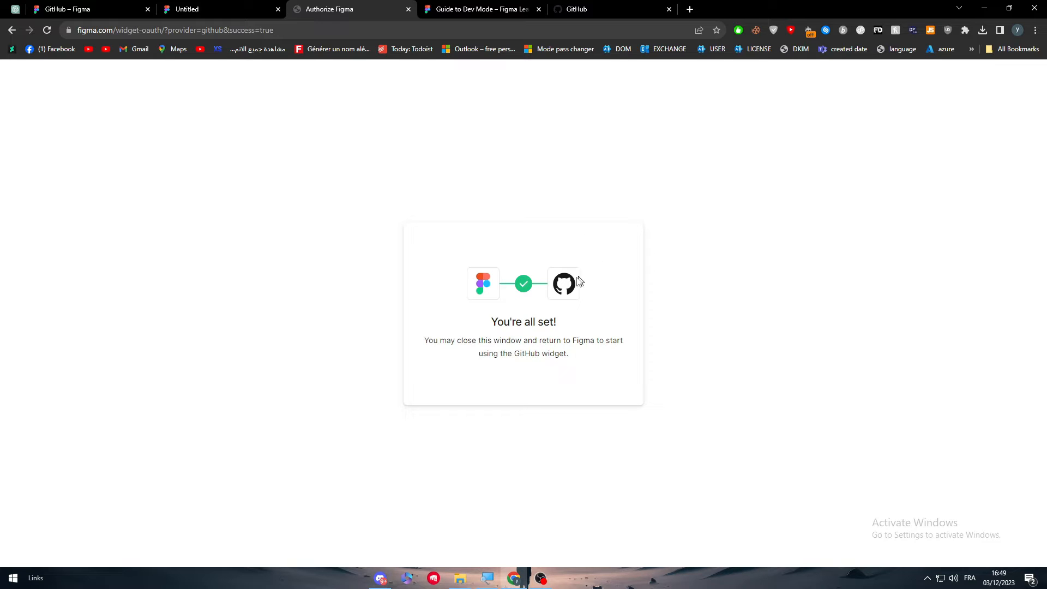
pyautogui.moveTo(450, 361)
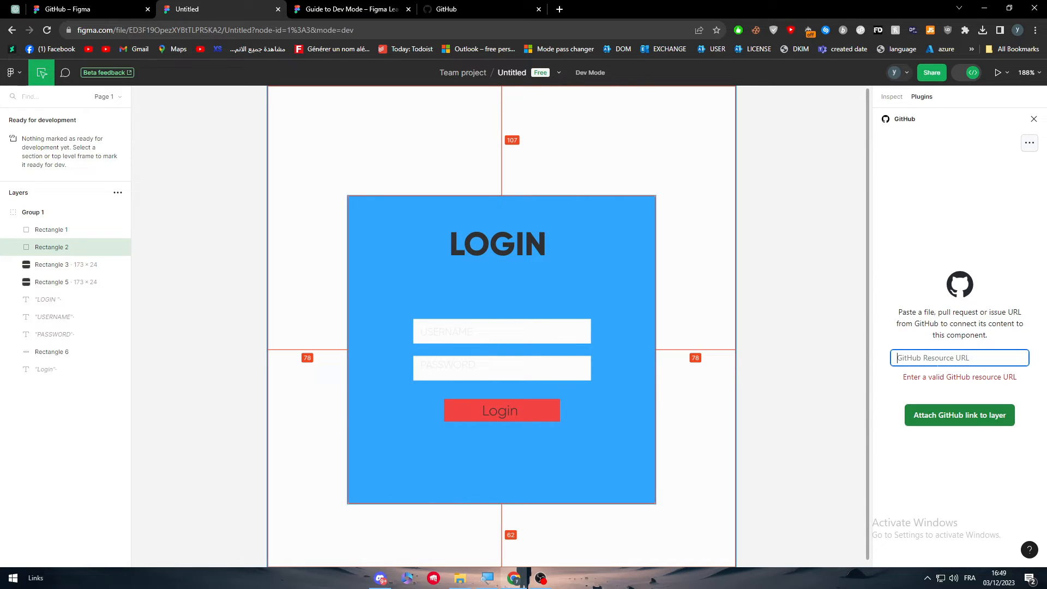
# From Your repositories, open the private calculator repository and its .gitignore file
pyautogui.click(481, 9)
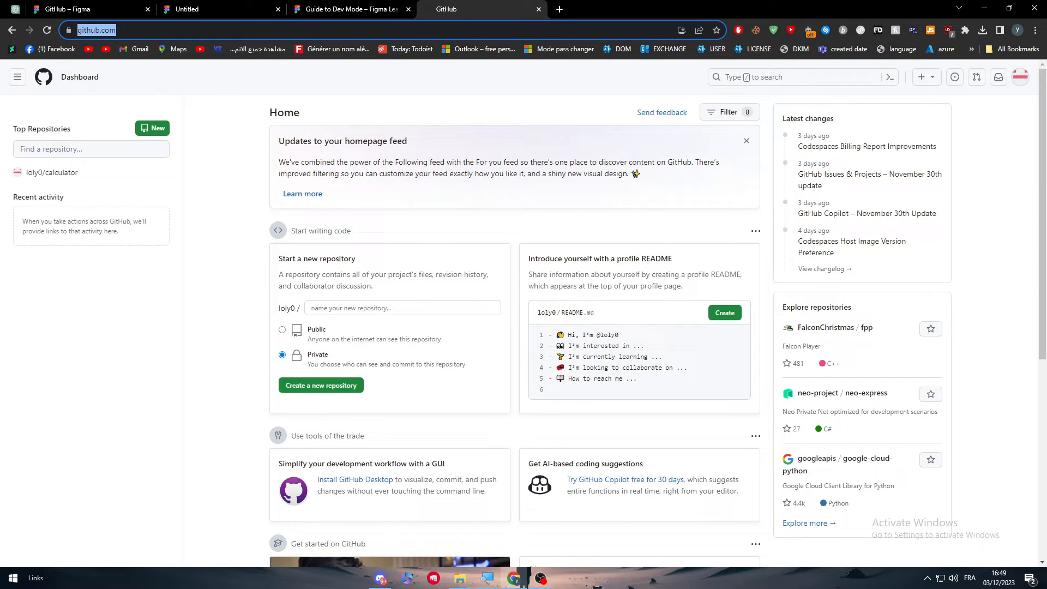
pyautogui.click(1021, 76)
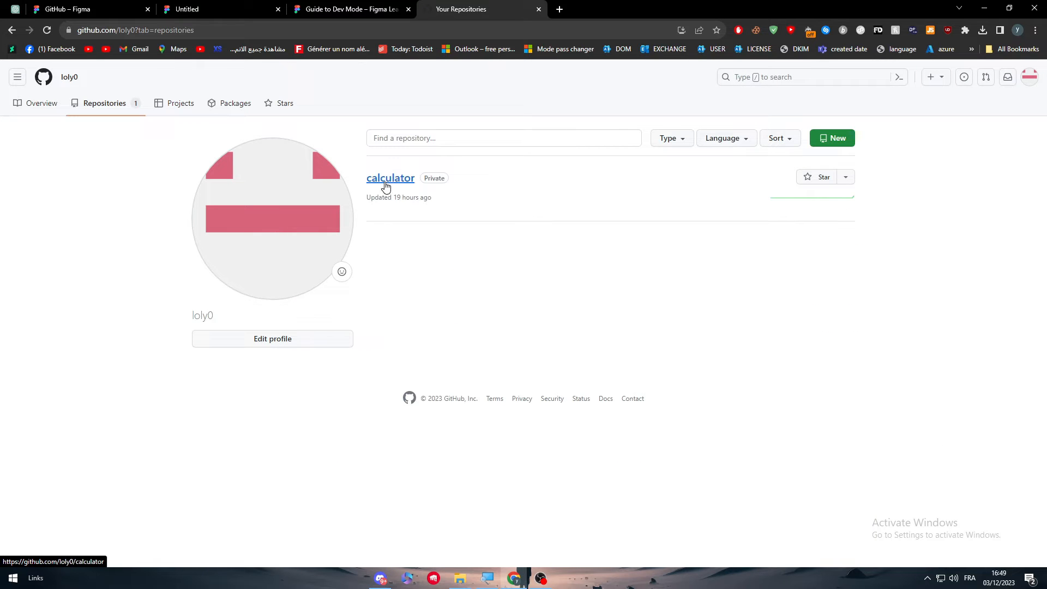
pyautogui.click(391, 178)
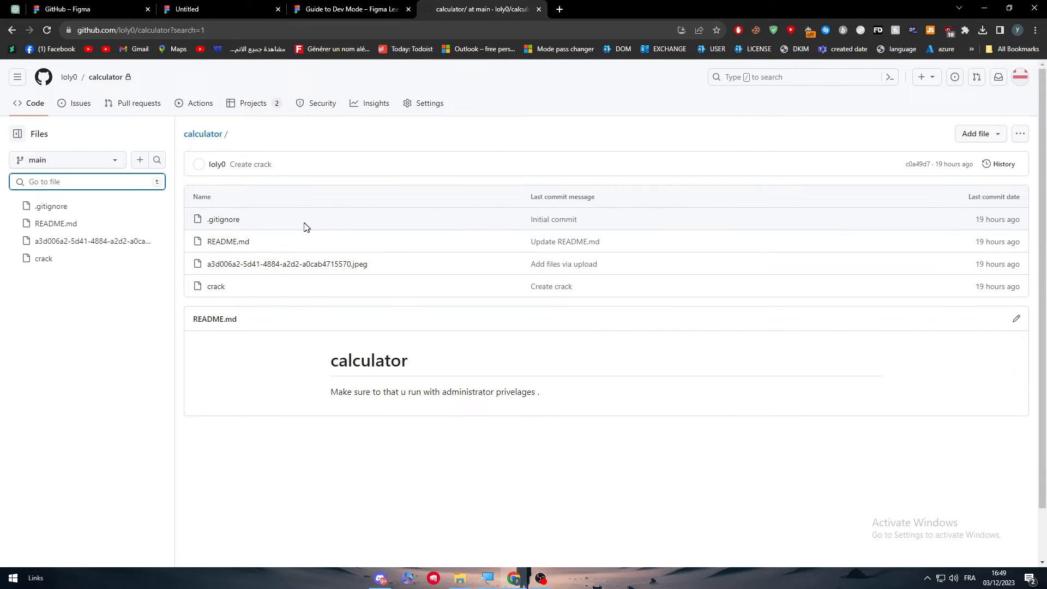
pyautogui.click(52, 206)
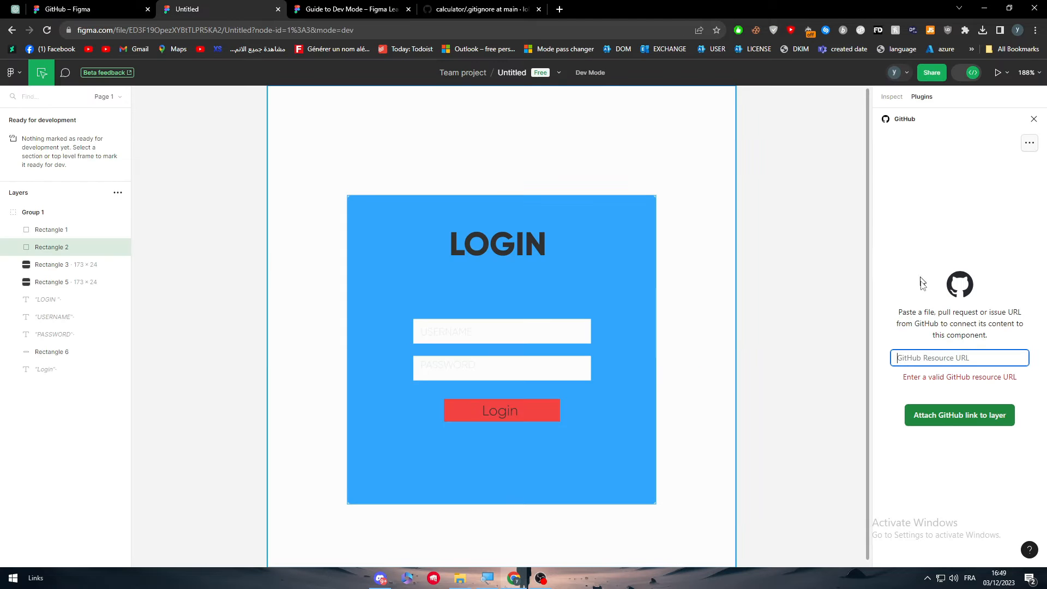
# Try '.gitignore' as the GitHub Resource URL, see it rejected, and clear the field
pyautogui.write('.gitignore')
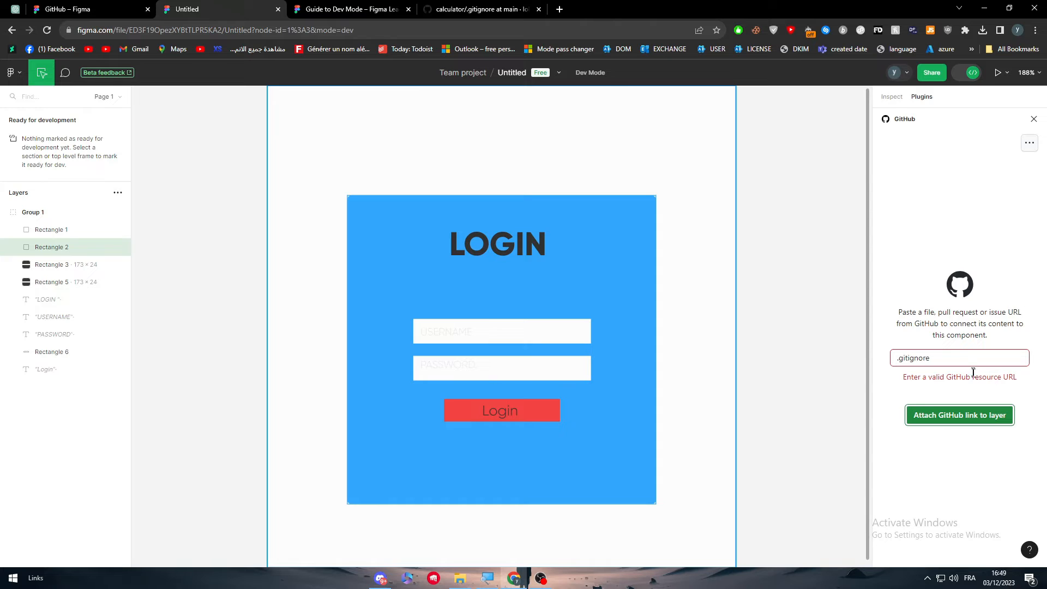
pyautogui.click(477, 9)
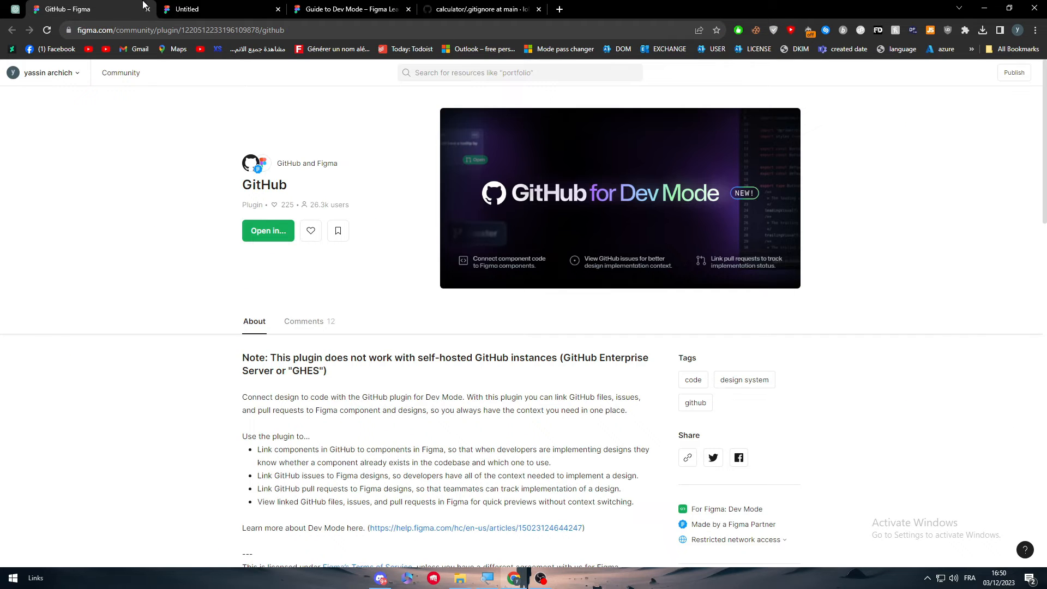
pyautogui.click(221, 9)
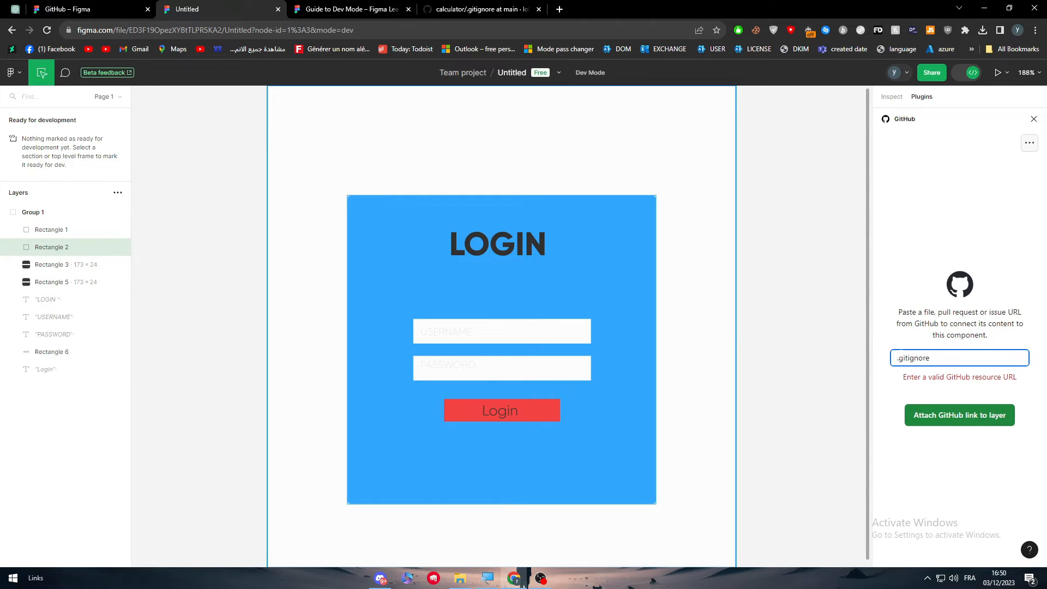
pyautogui.press('Backspace')
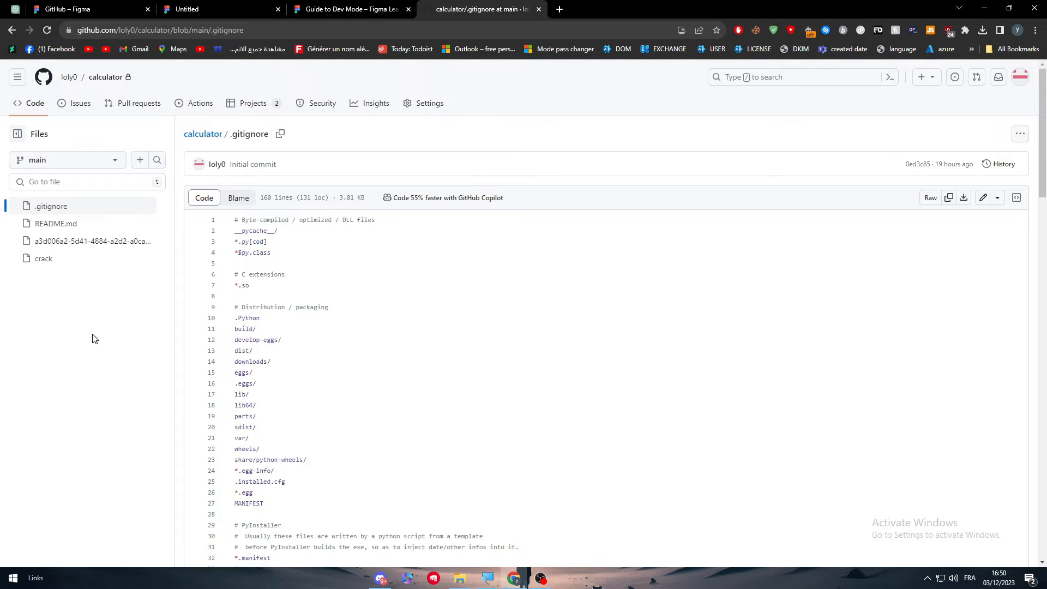
# Attach the copied full .gitignore address as the resource URL, see it rejected, and return to the Dev Mode guide
pyautogui.scroll(-3)
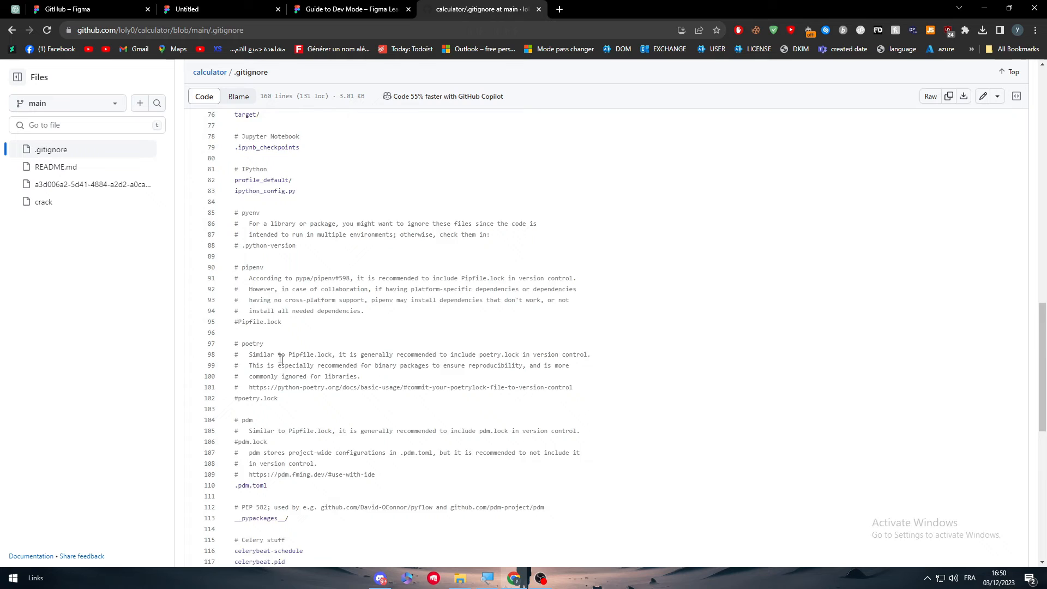
pyautogui.scroll(-3)
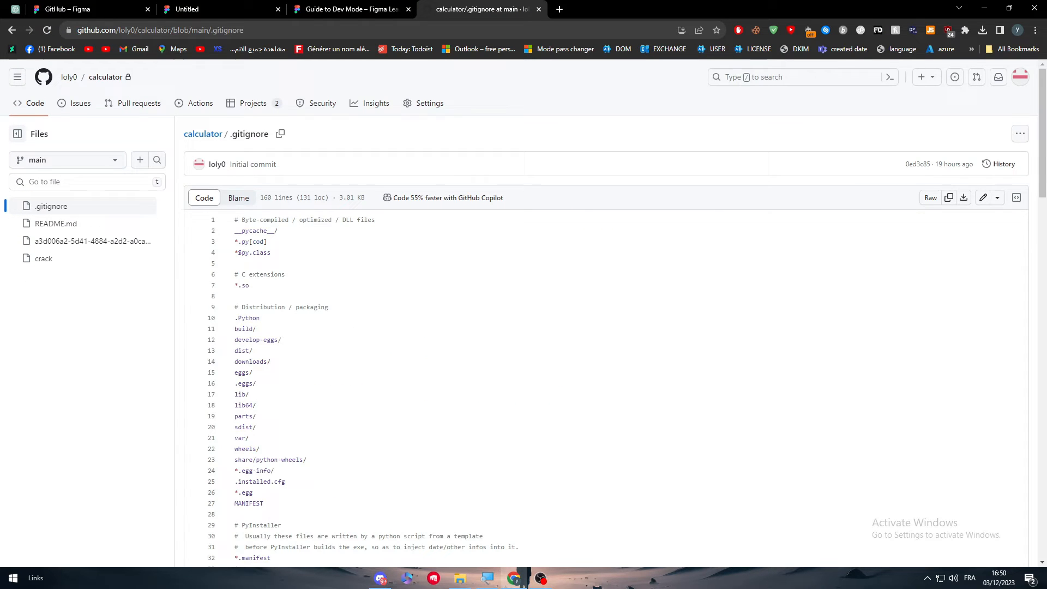
pyautogui.scroll(-3)
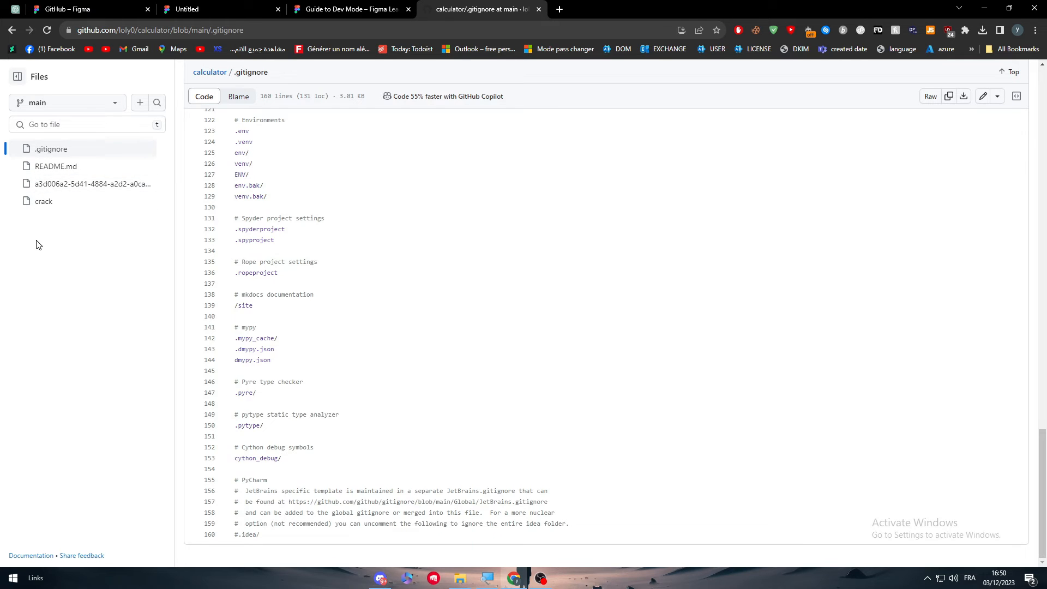
pyautogui.moveTo(76, 104)
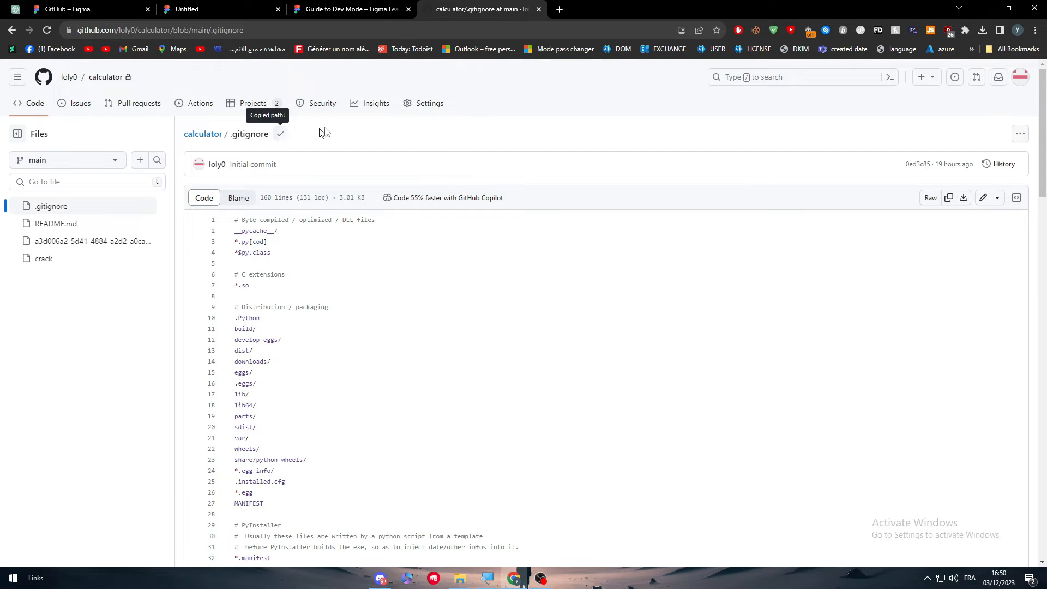
pyautogui.moveTo(949, 197)
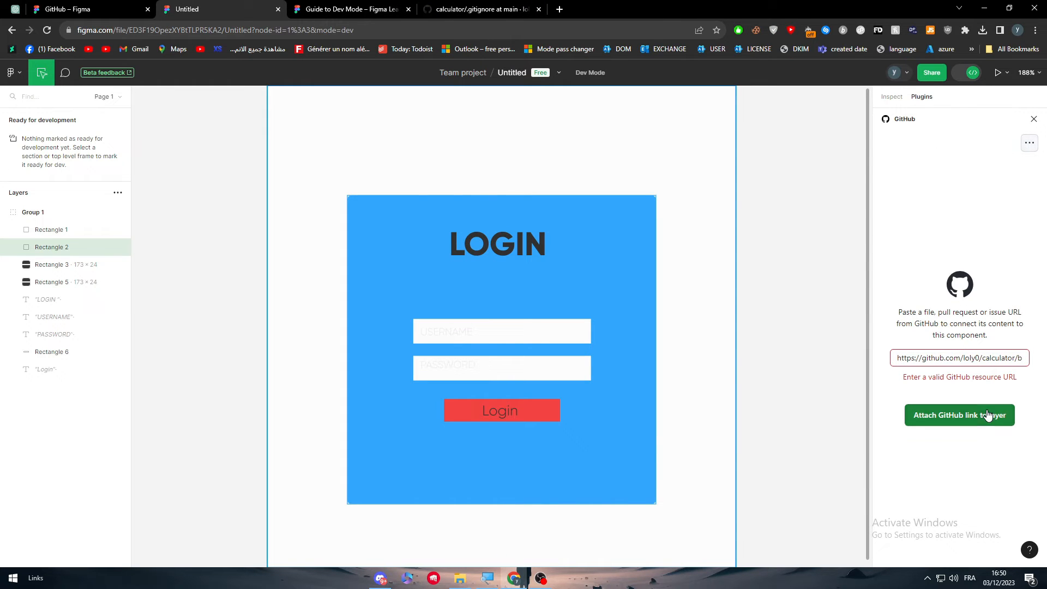
pyautogui.click(478, 9)
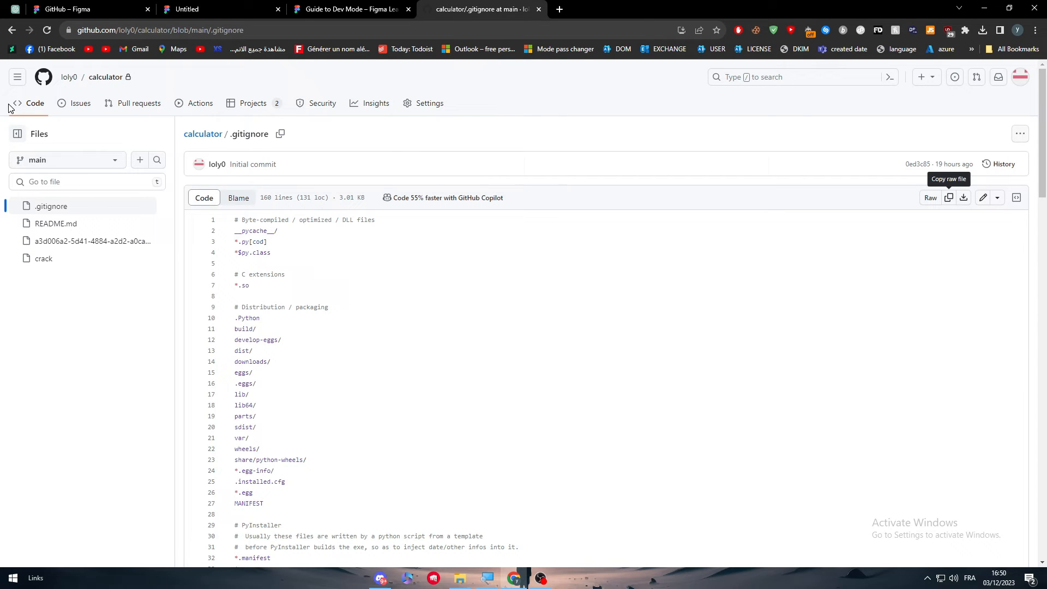
pyautogui.click(267, 31)
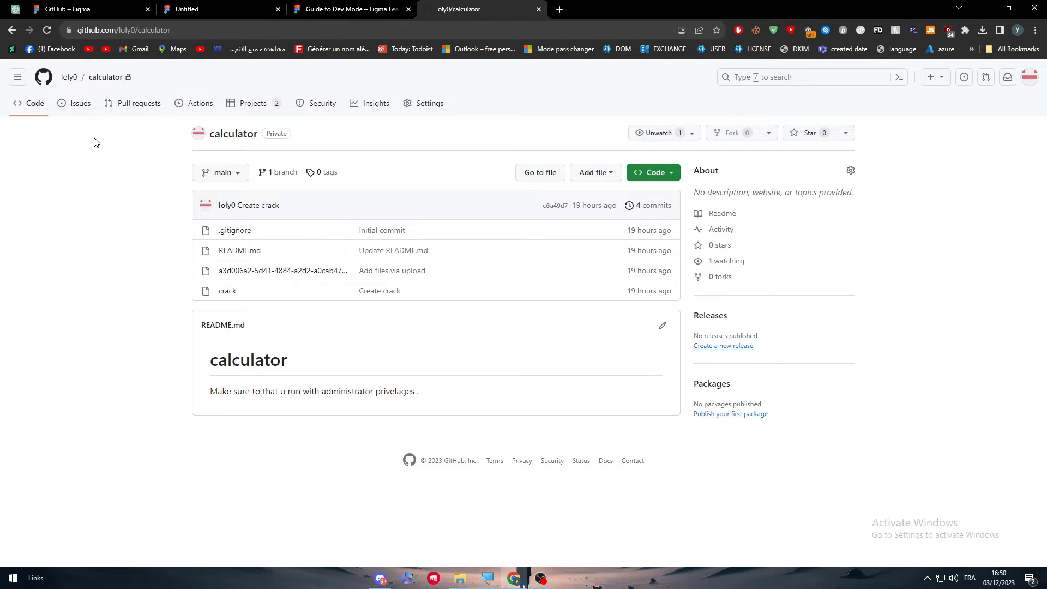
pyautogui.click(347, 9)
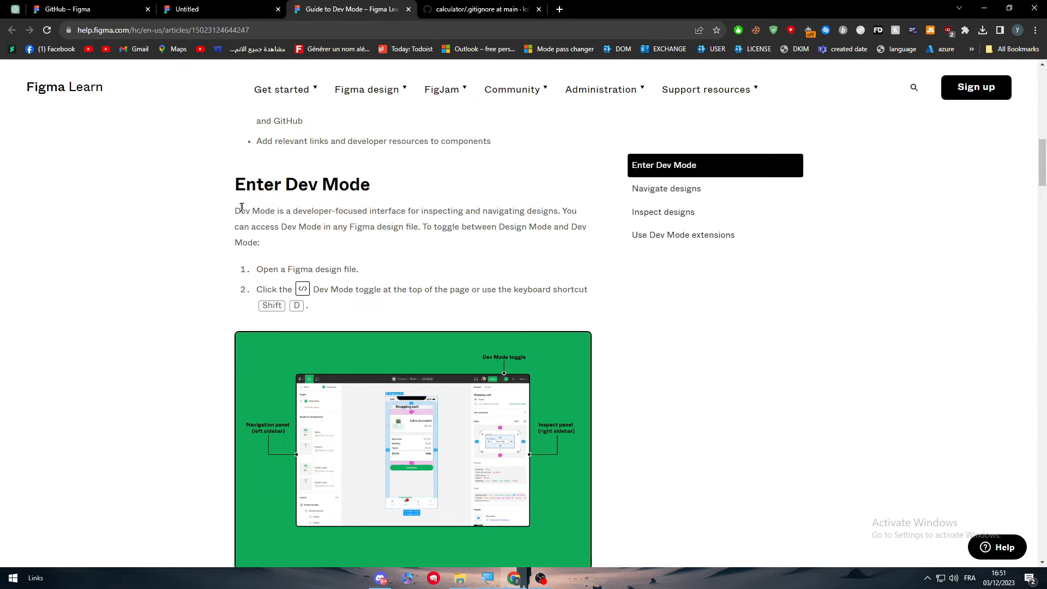
# Read through the Inspect designs and Use Dev Mode extensions sections of the help article
pyautogui.scroll(-3)
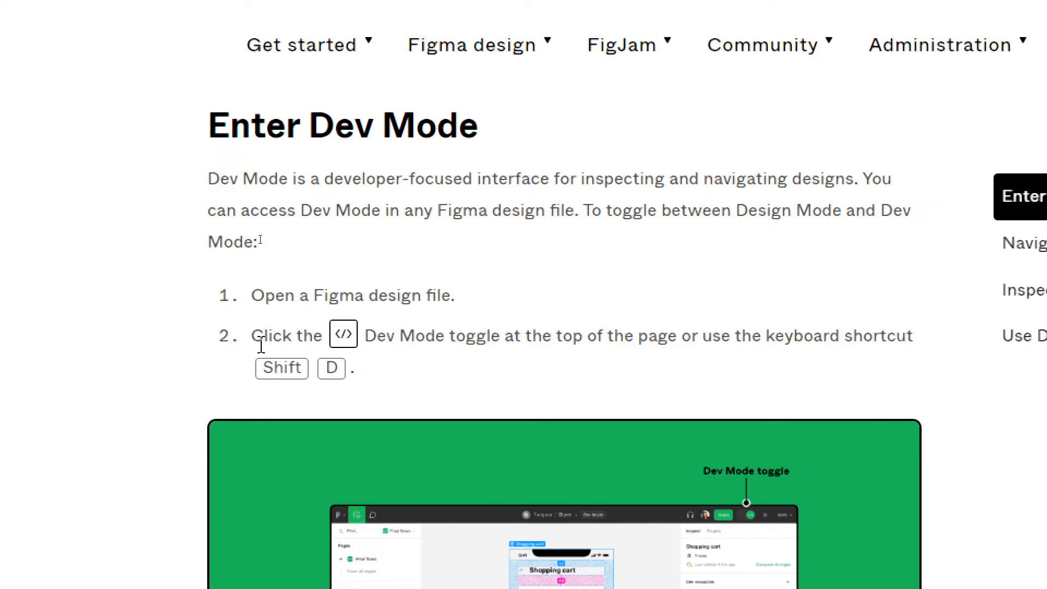
pyautogui.moveTo(387, 341)
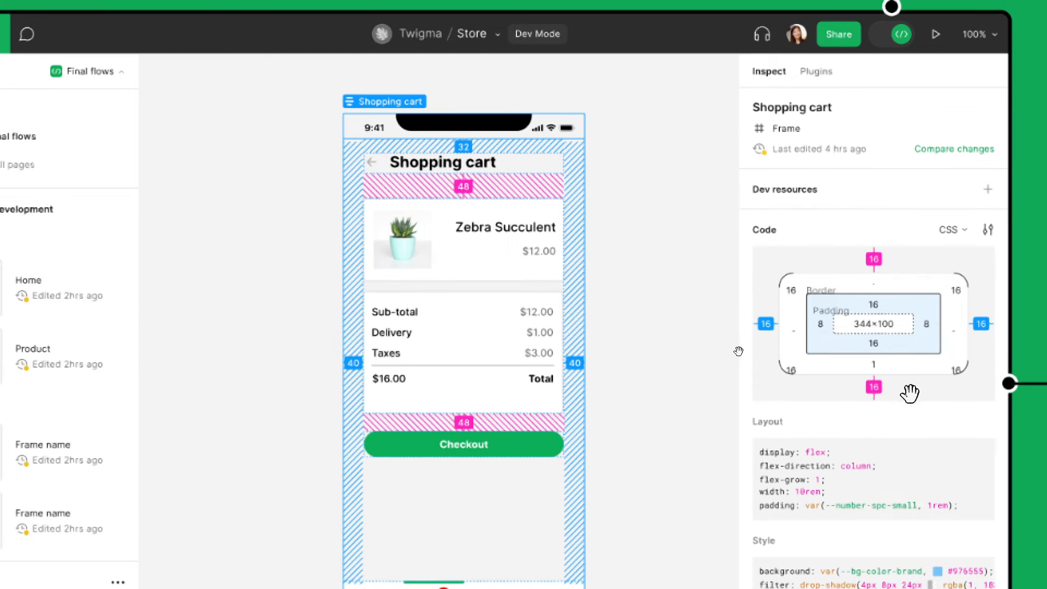
pyautogui.scroll(-3)
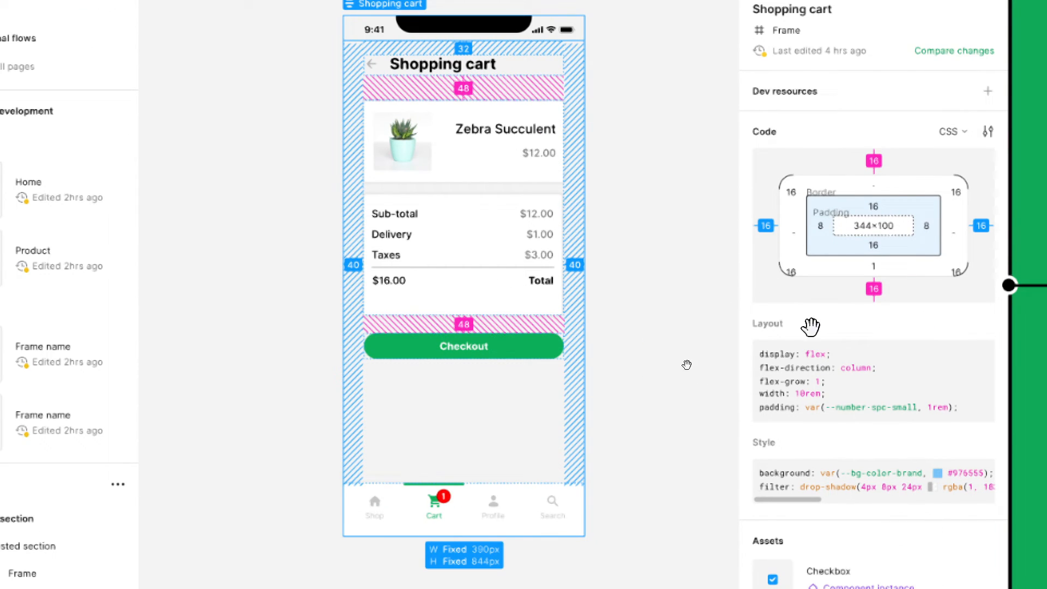
pyautogui.moveTo(832, 399)
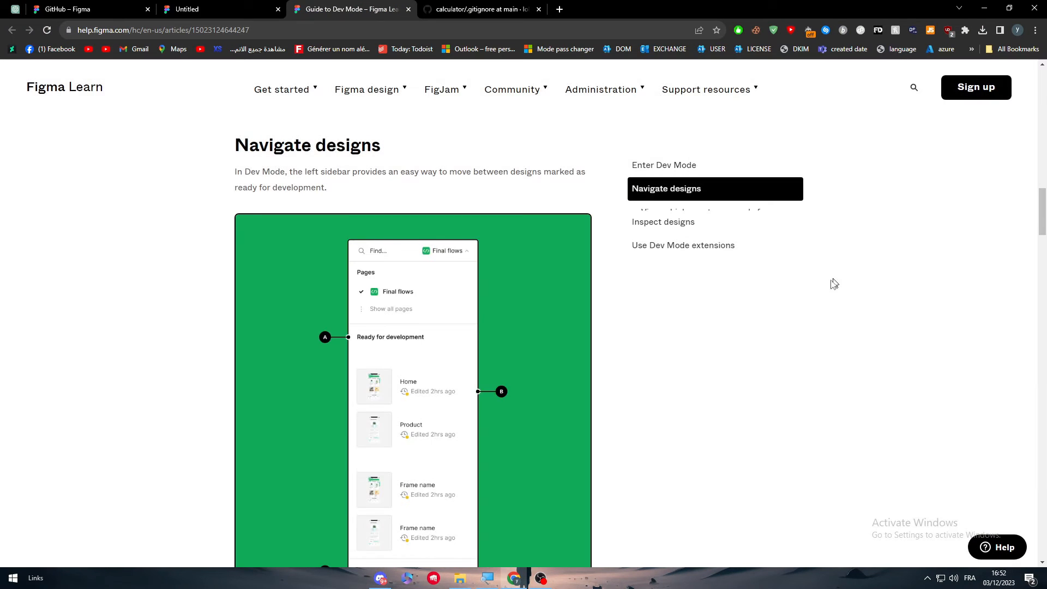
pyautogui.scroll(-3)
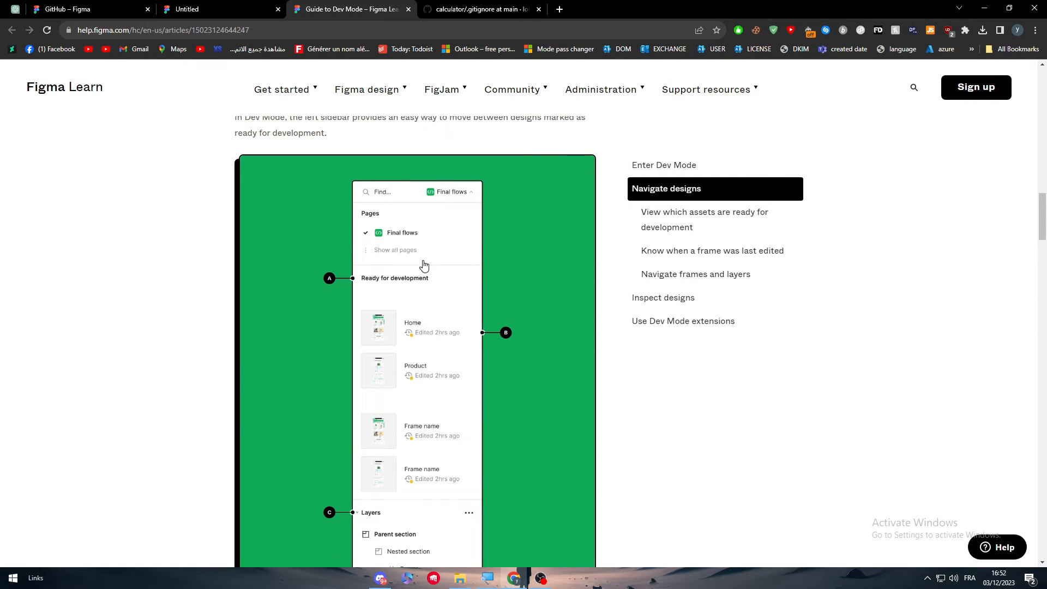
pyautogui.scroll(-3)
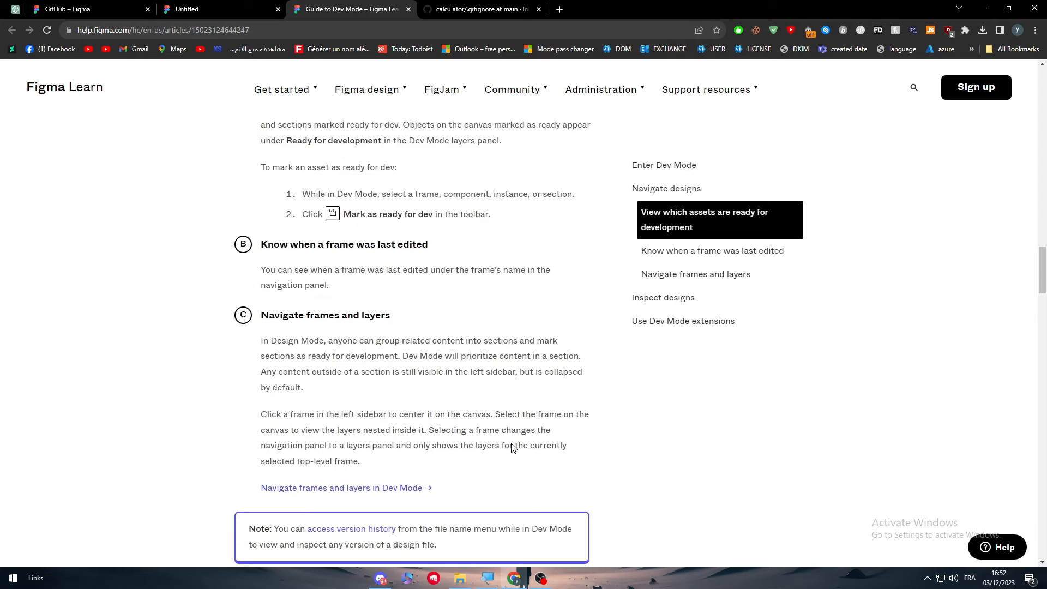
pyautogui.scroll(-3)
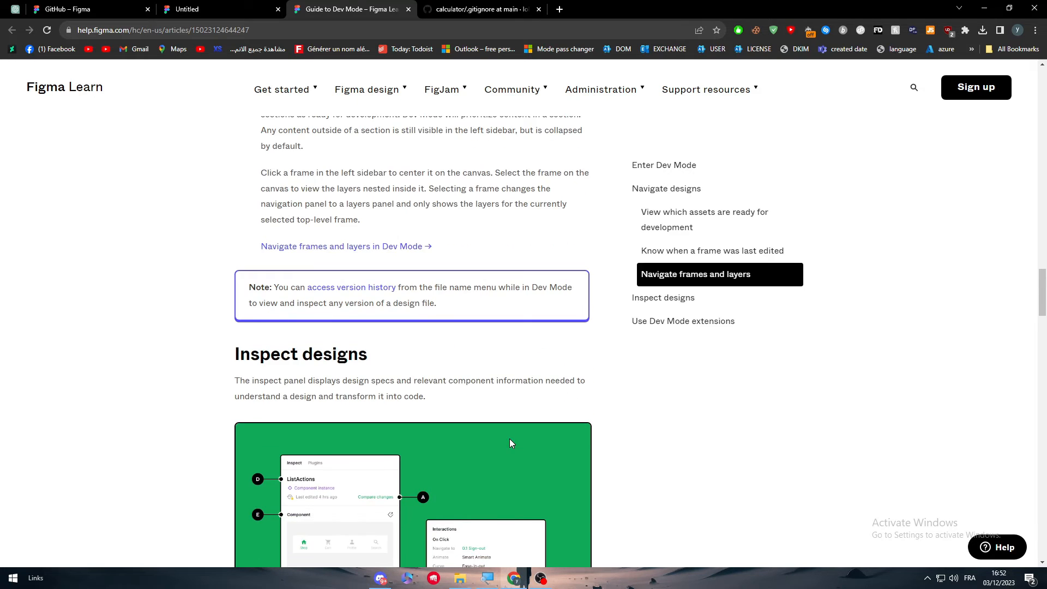
pyautogui.scroll(-3)
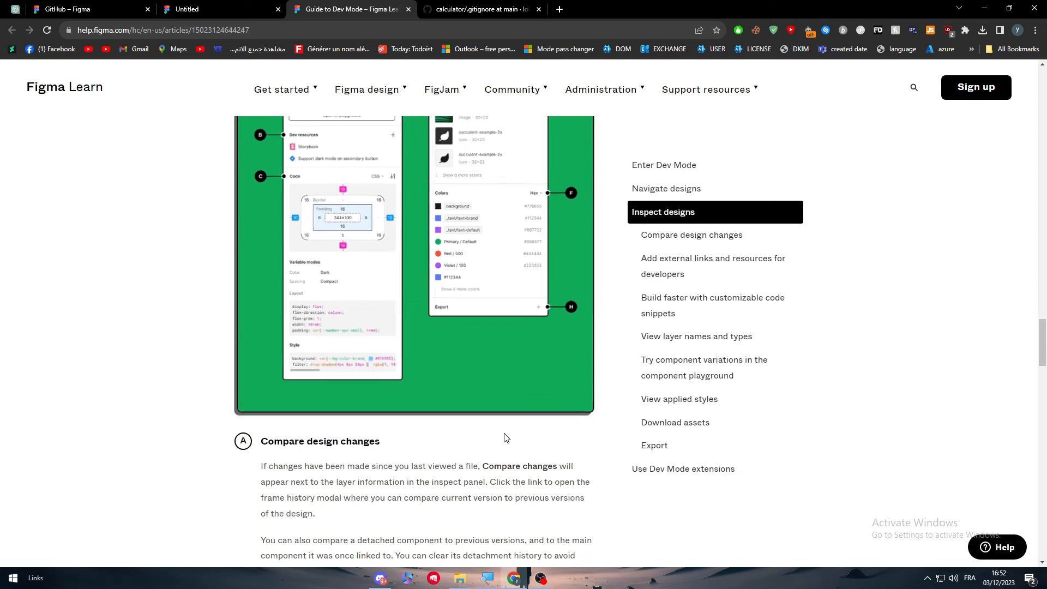
pyautogui.scroll(-3)
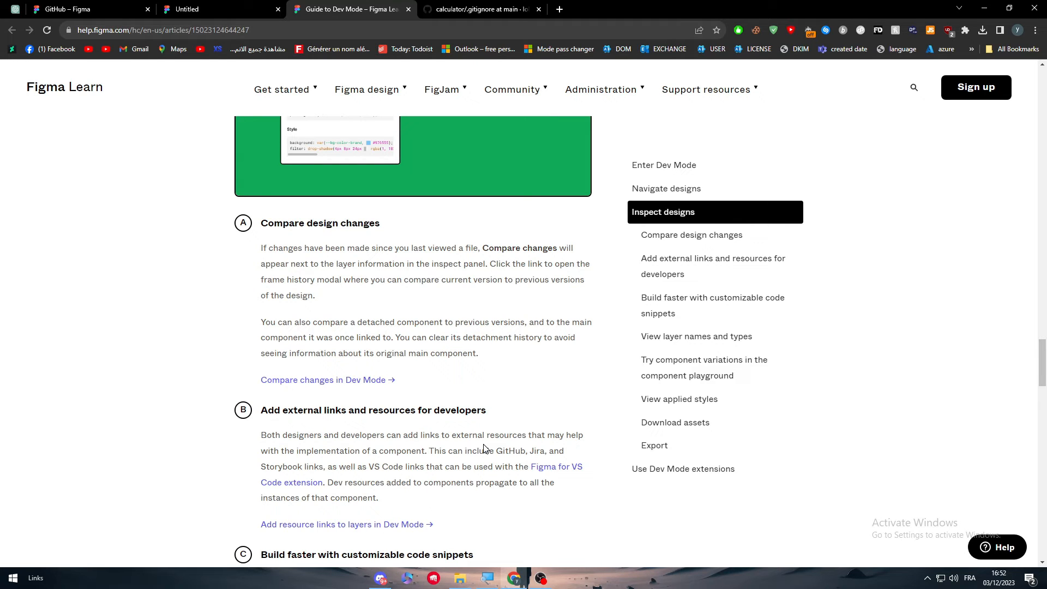
pyautogui.scroll(-3)
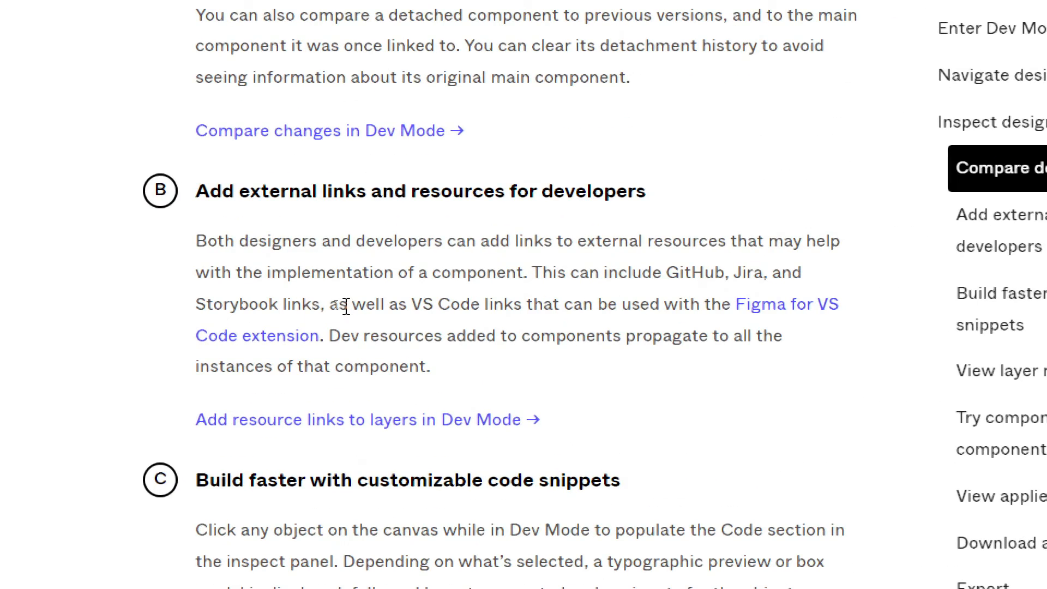
pyautogui.scroll(-3)
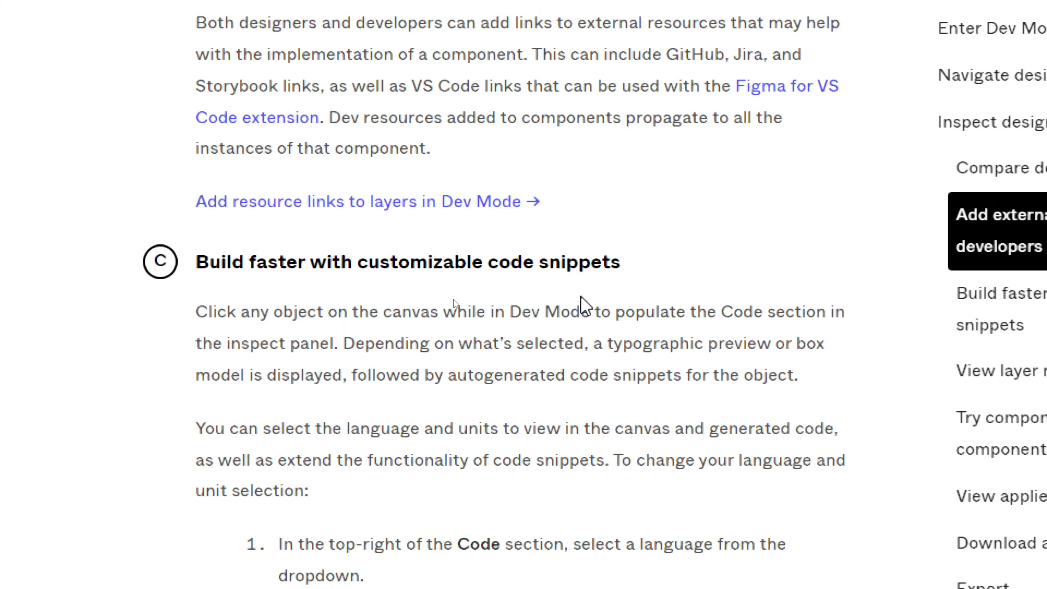
pyautogui.scroll(-3)
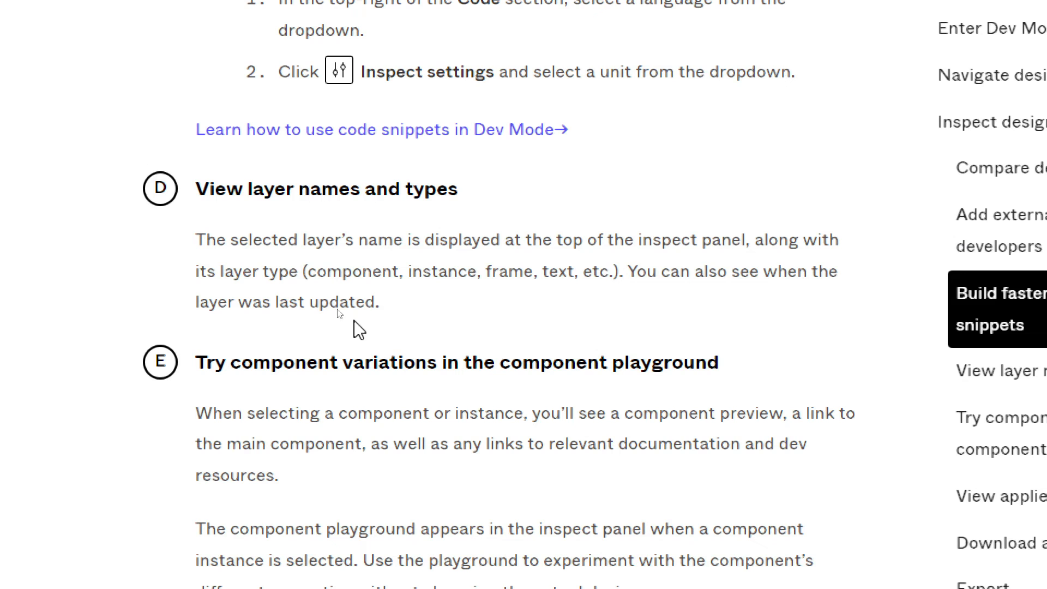
pyautogui.moveTo(210, 407)
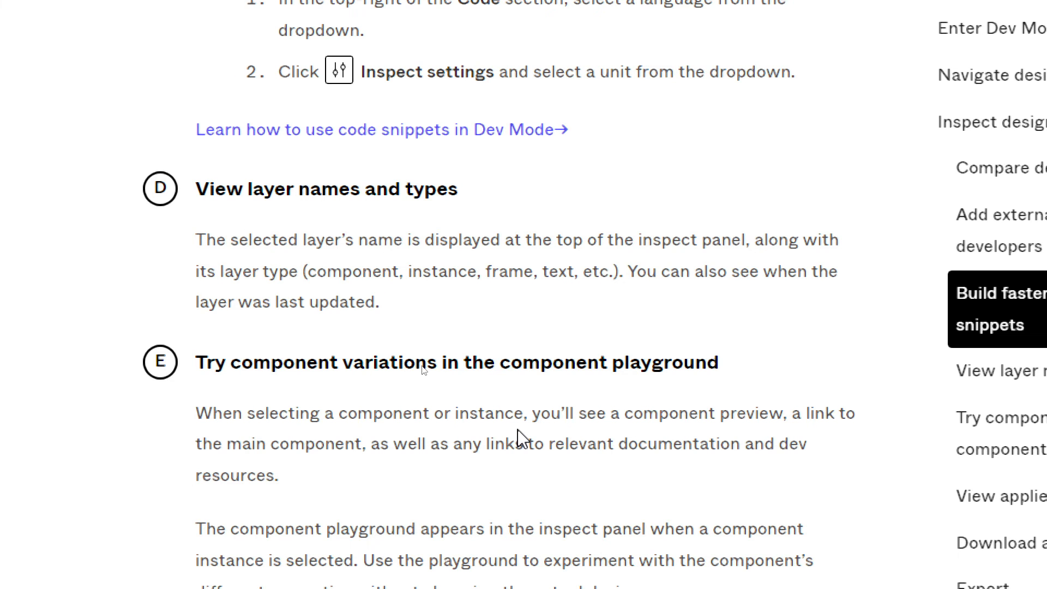
pyautogui.scroll(-3)
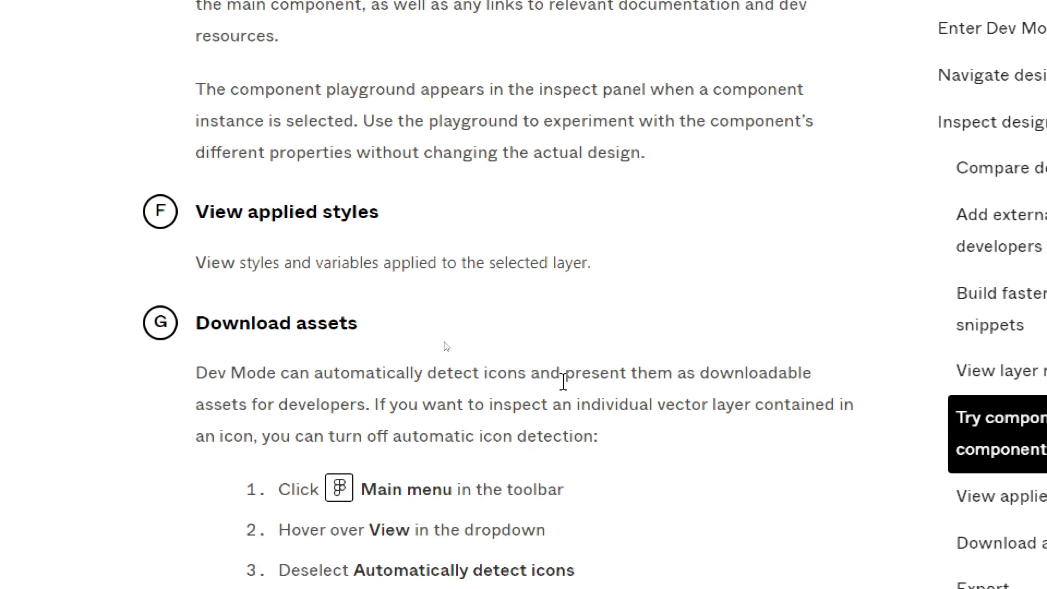
pyautogui.scroll(-3)
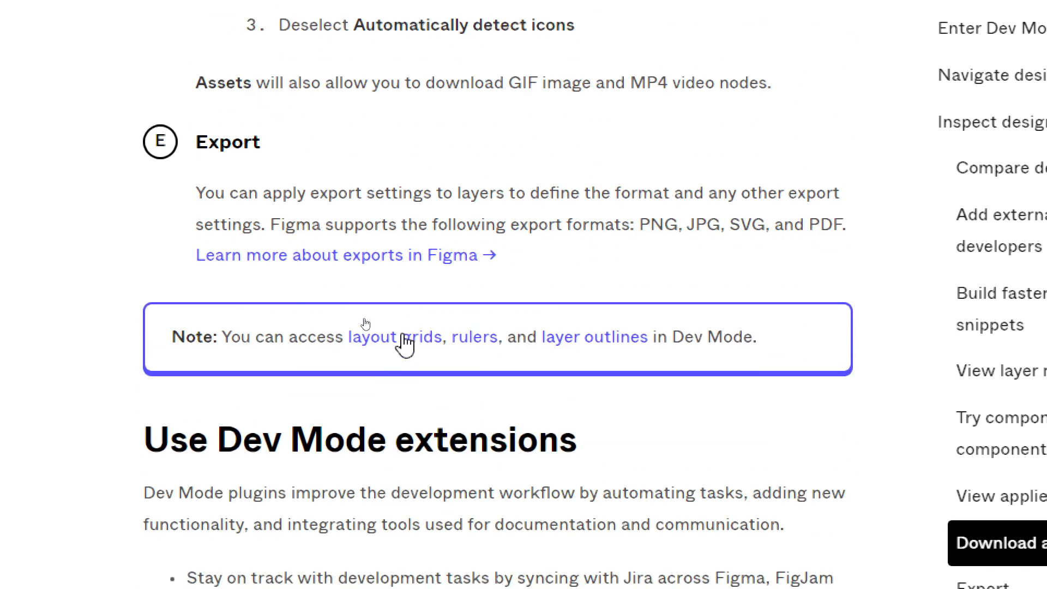
pyautogui.scroll(-3)
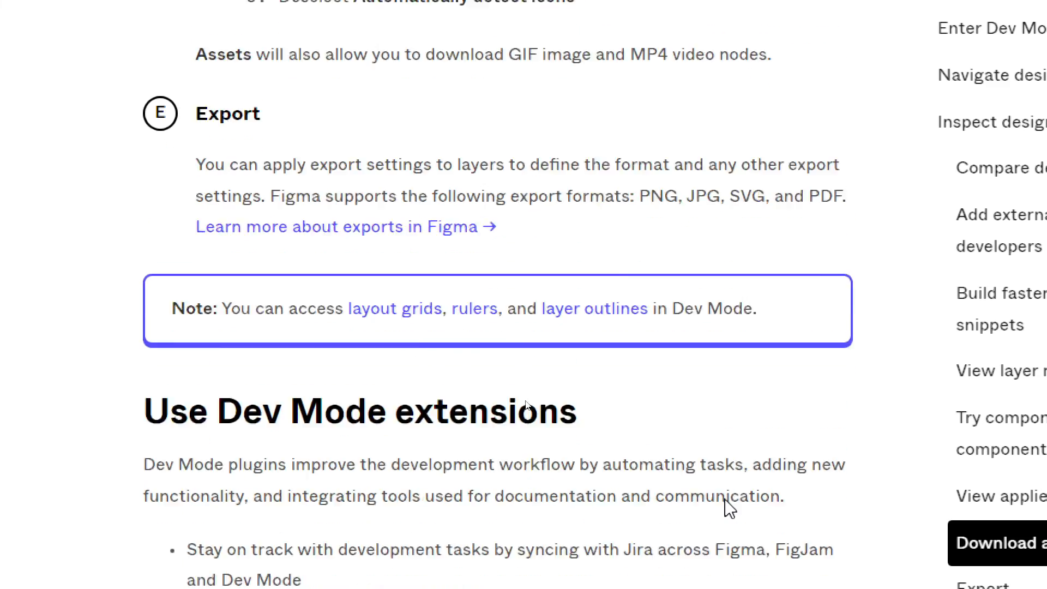
pyautogui.scroll(-3)
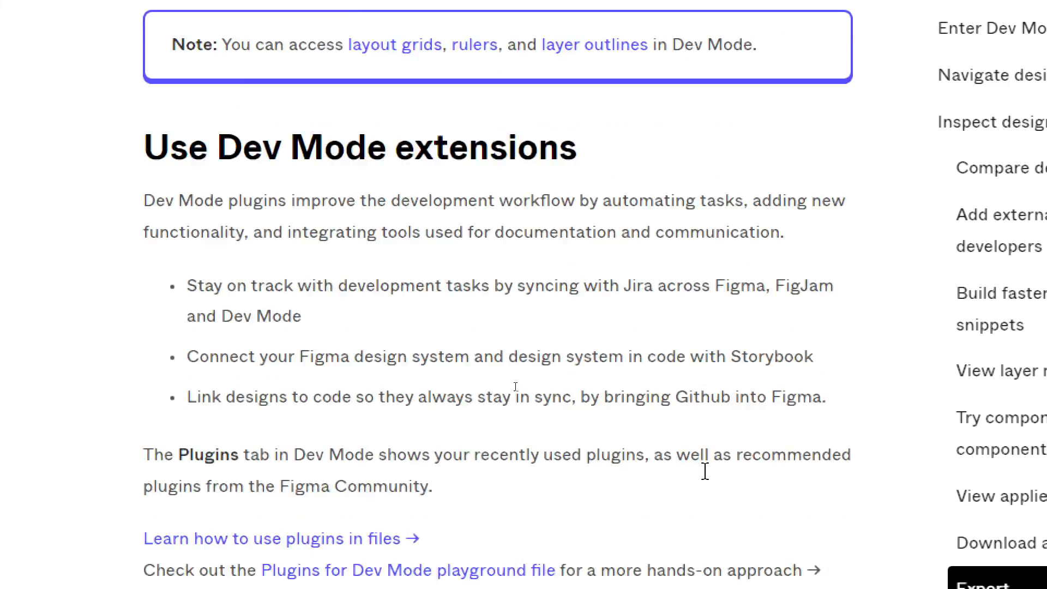
pyautogui.scroll(-3)
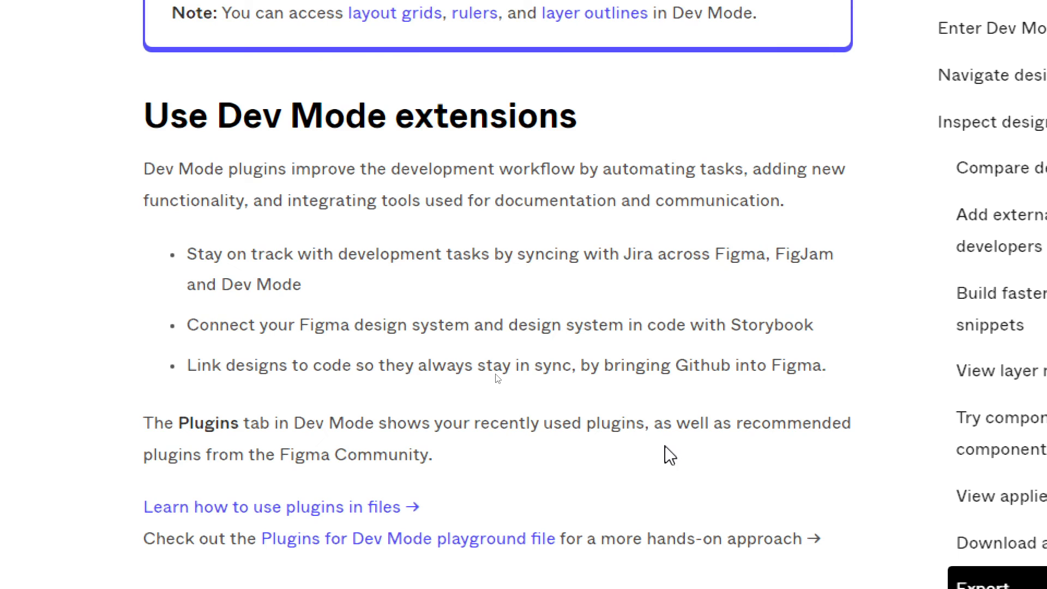
pyautogui.moveTo(650, 453)
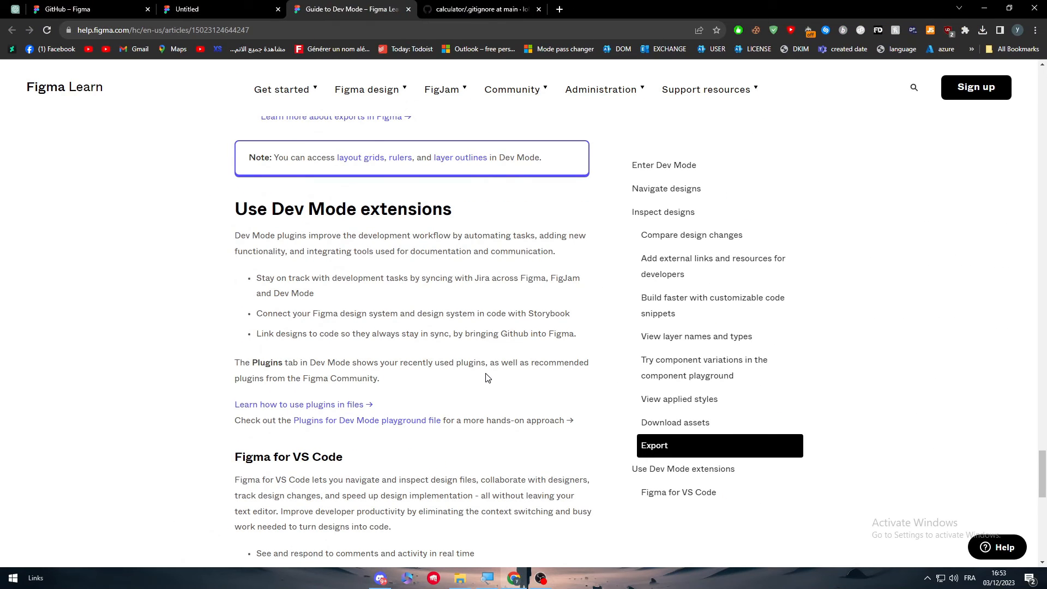
pyautogui.scroll(3)
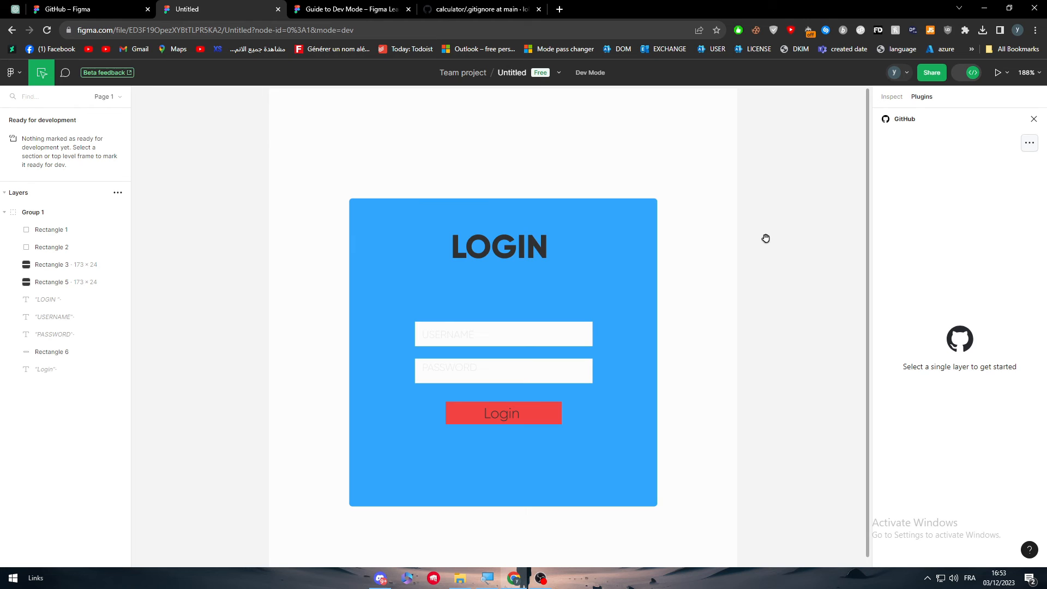
# Toggle Dev Mode off and on, reopen GitHub from recents, and select Rectangle 2 so the Resource URL field appears
pyautogui.click(51, 246)
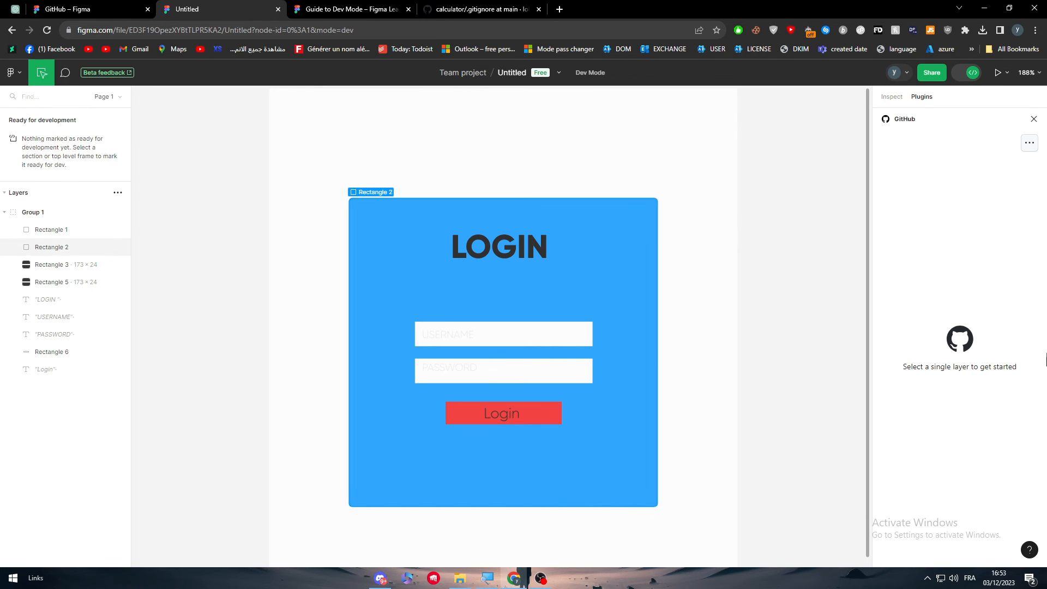
pyautogui.click(959, 73)
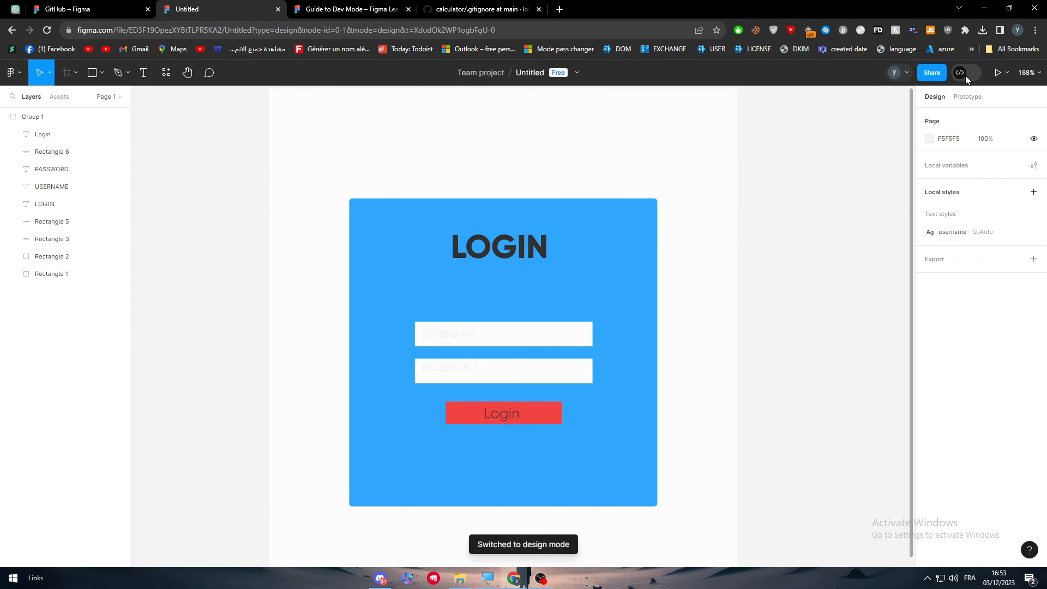
pyautogui.click(965, 72)
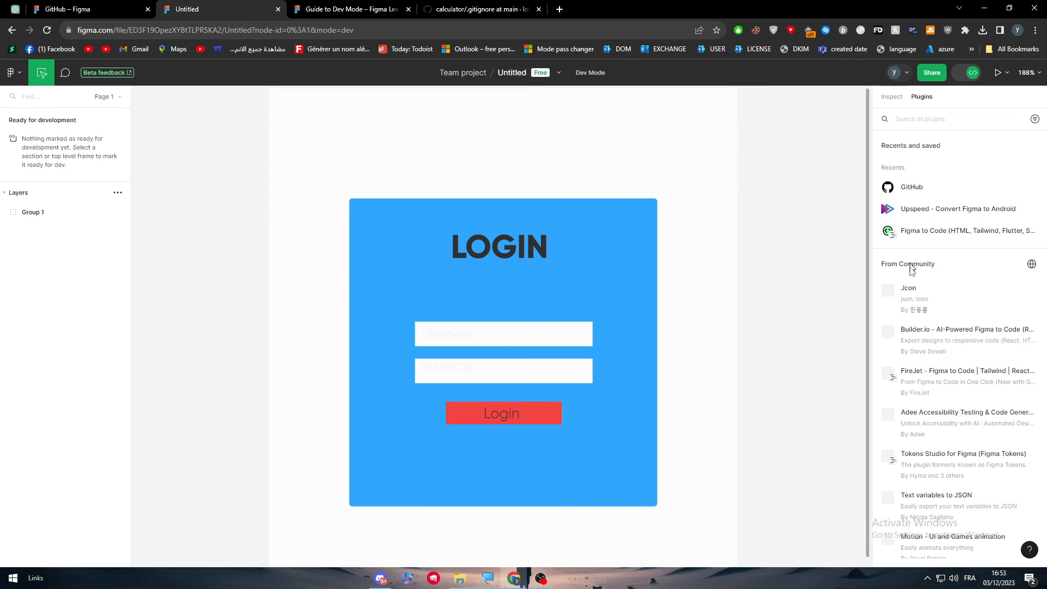
pyautogui.click(910, 187)
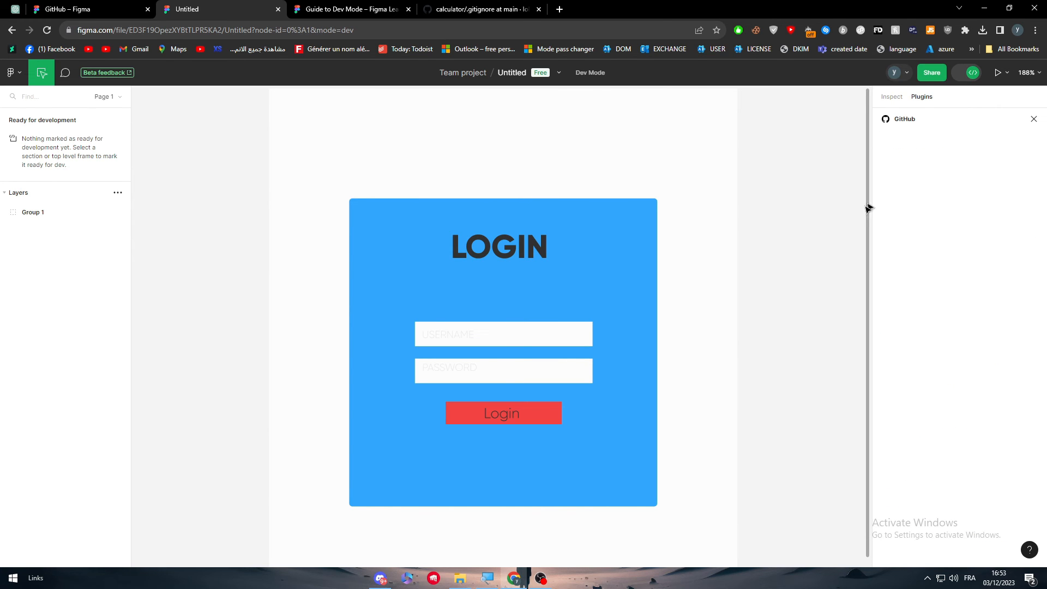
pyautogui.click(497, 246)
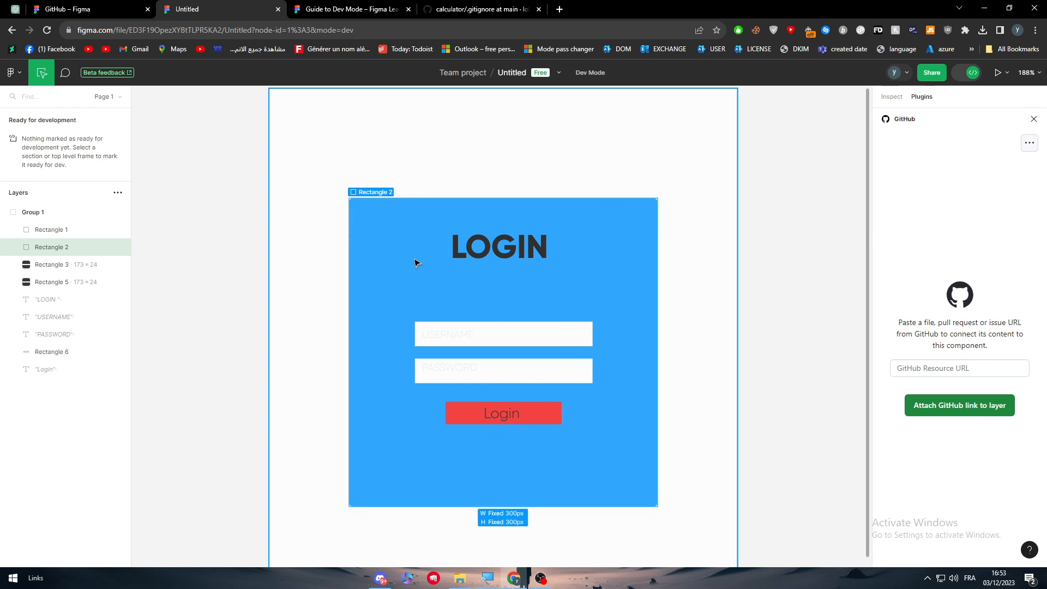
pyautogui.moveTo(353, 207)
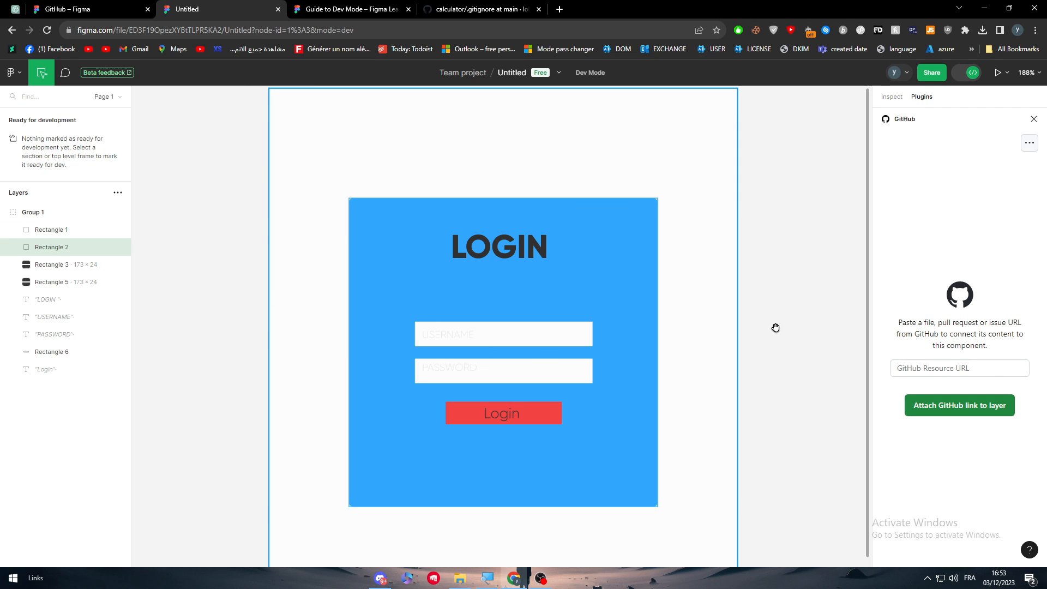
pyautogui.moveTo(870, 301)
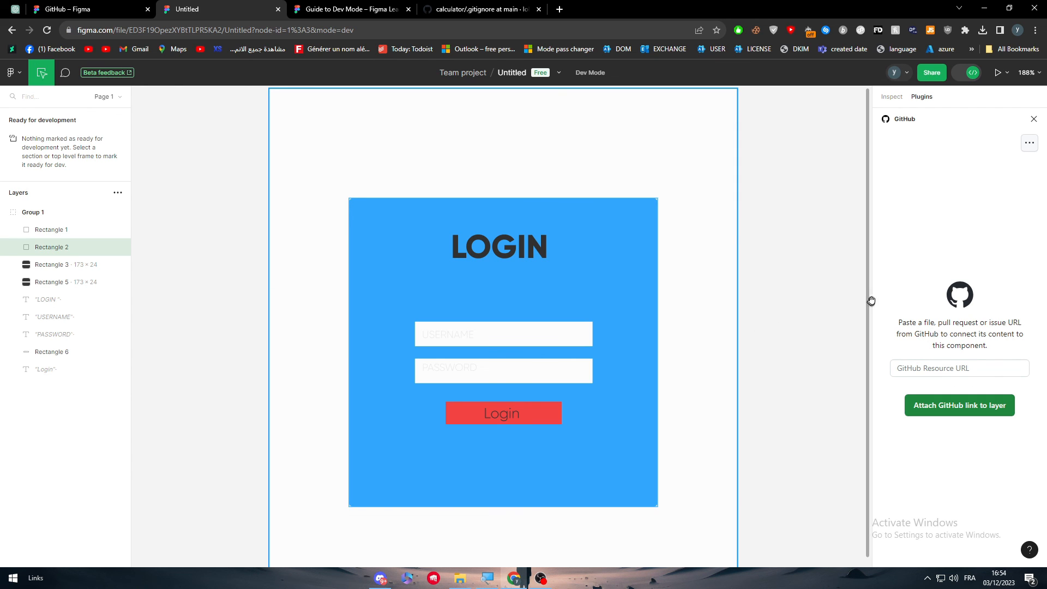